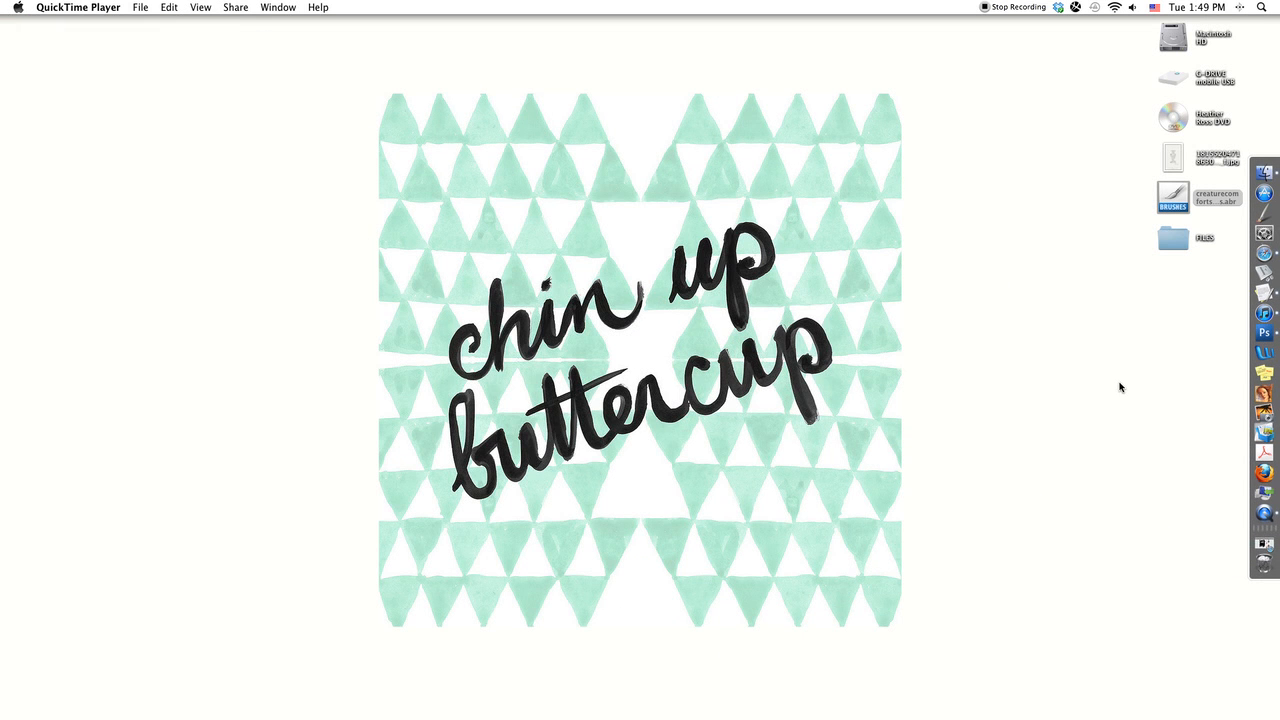
pyautogui.moveTo(1264, 332)
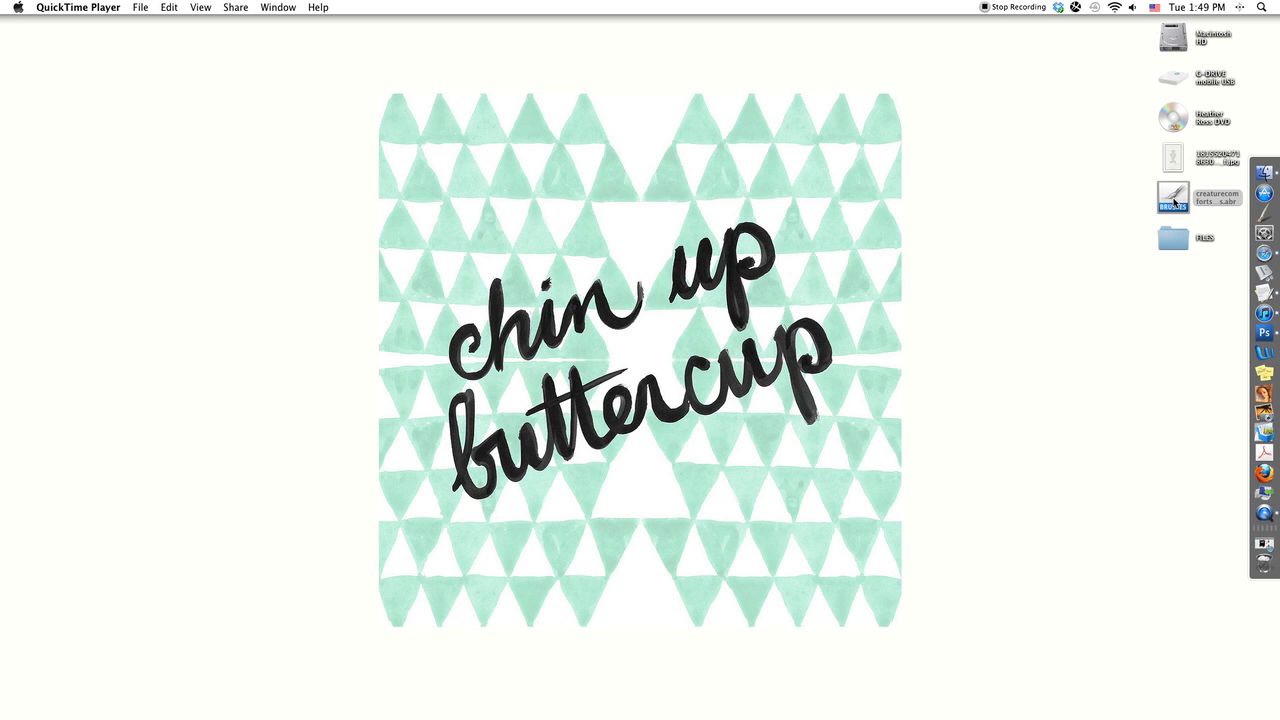
# - Bring up the Photoshop document and add an empty Layer 2 above Layer 1
pyautogui.click(1264, 332)
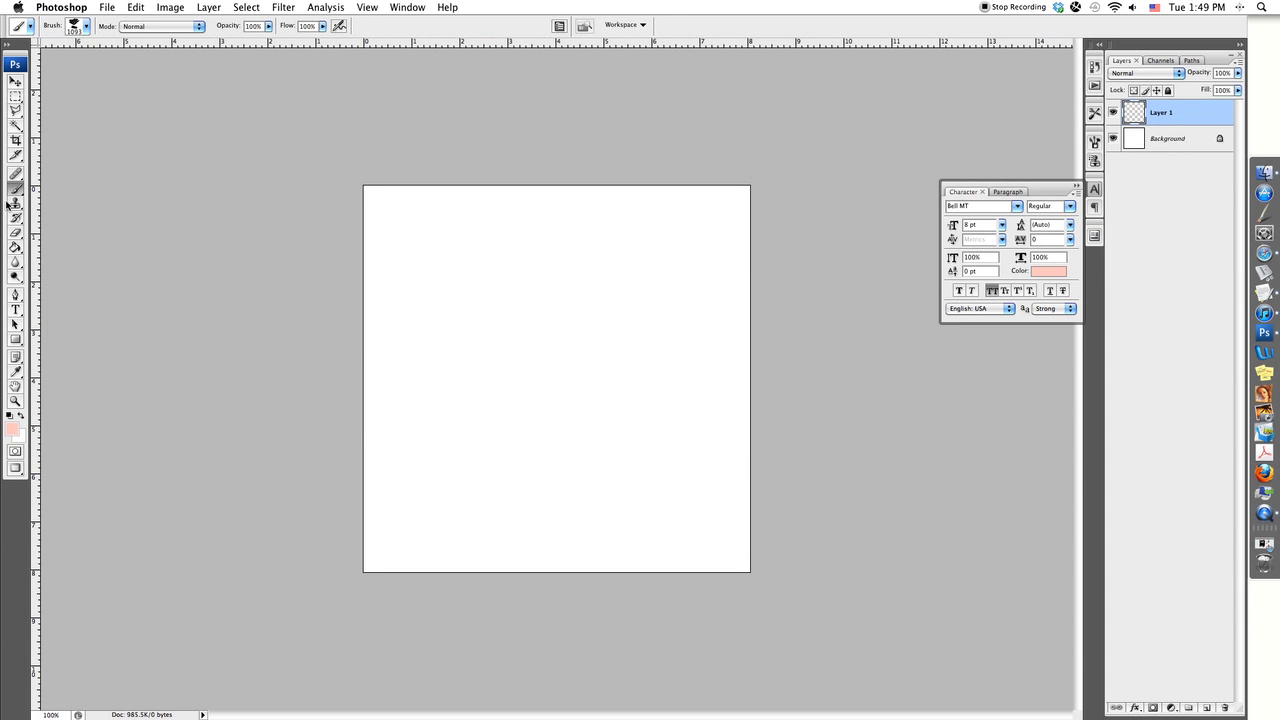
pyautogui.moveTo(16, 189)
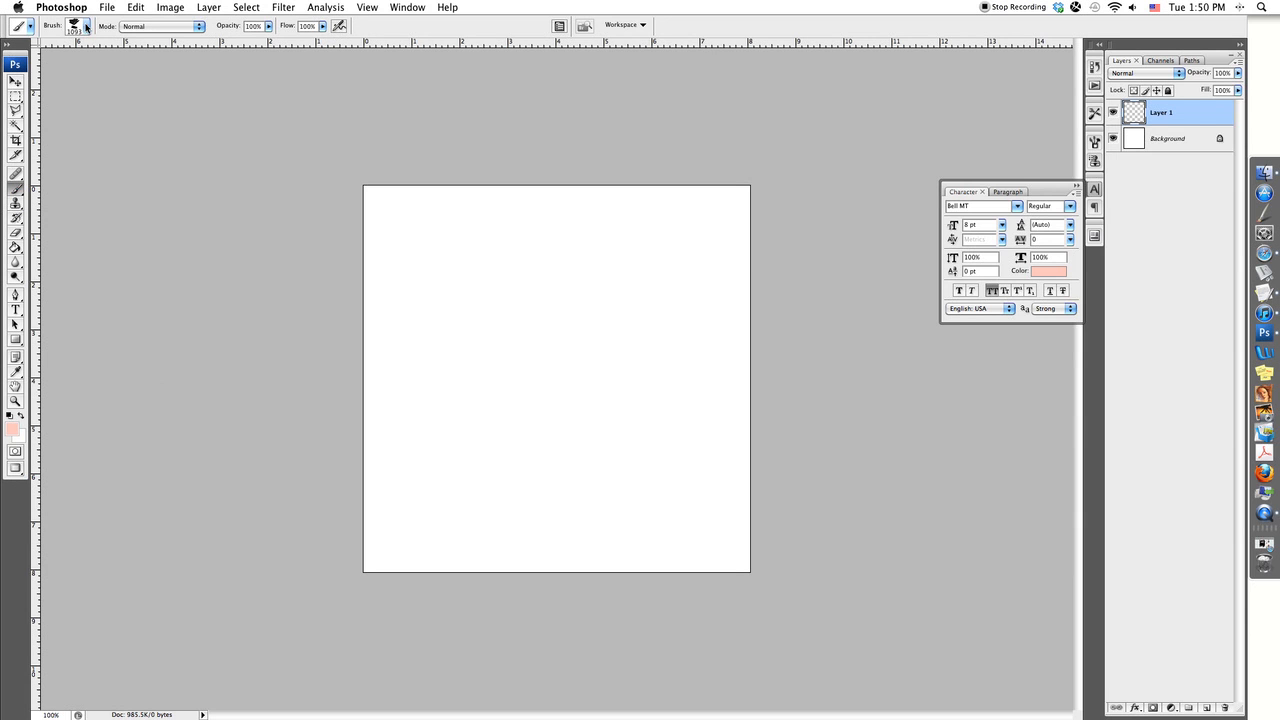
pyautogui.moveTo(86, 25)
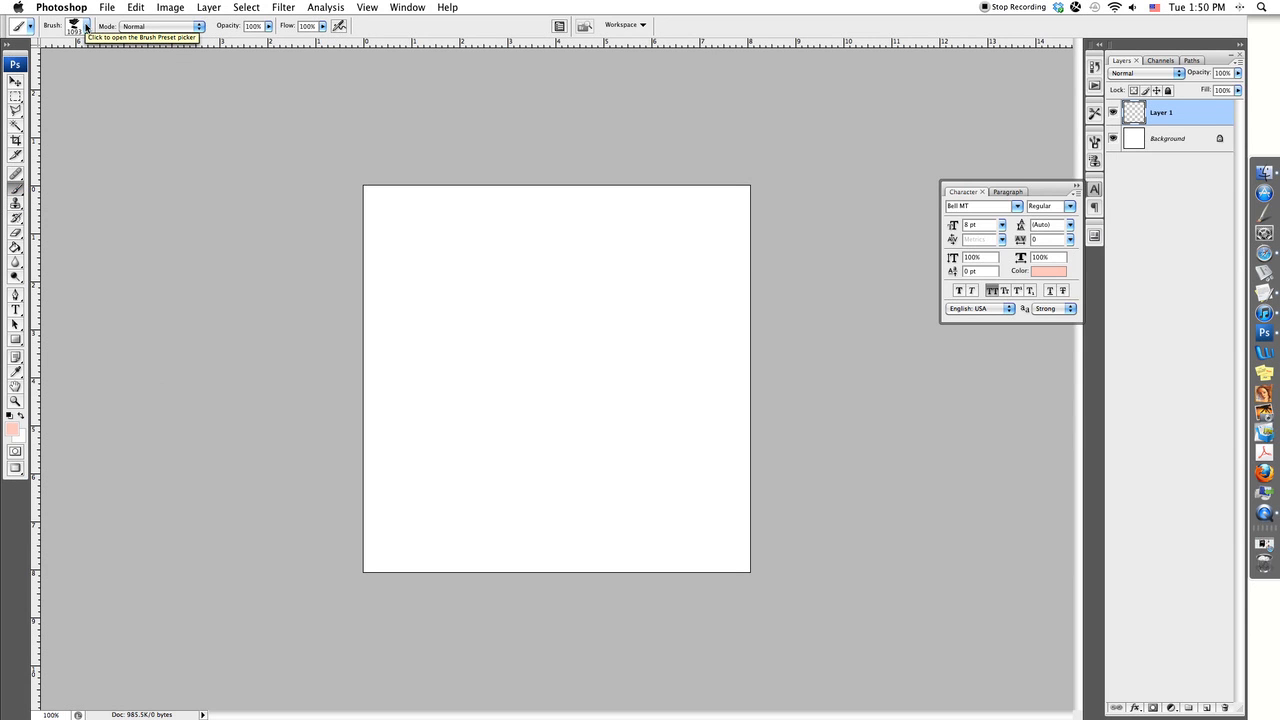
pyautogui.click(86, 26)
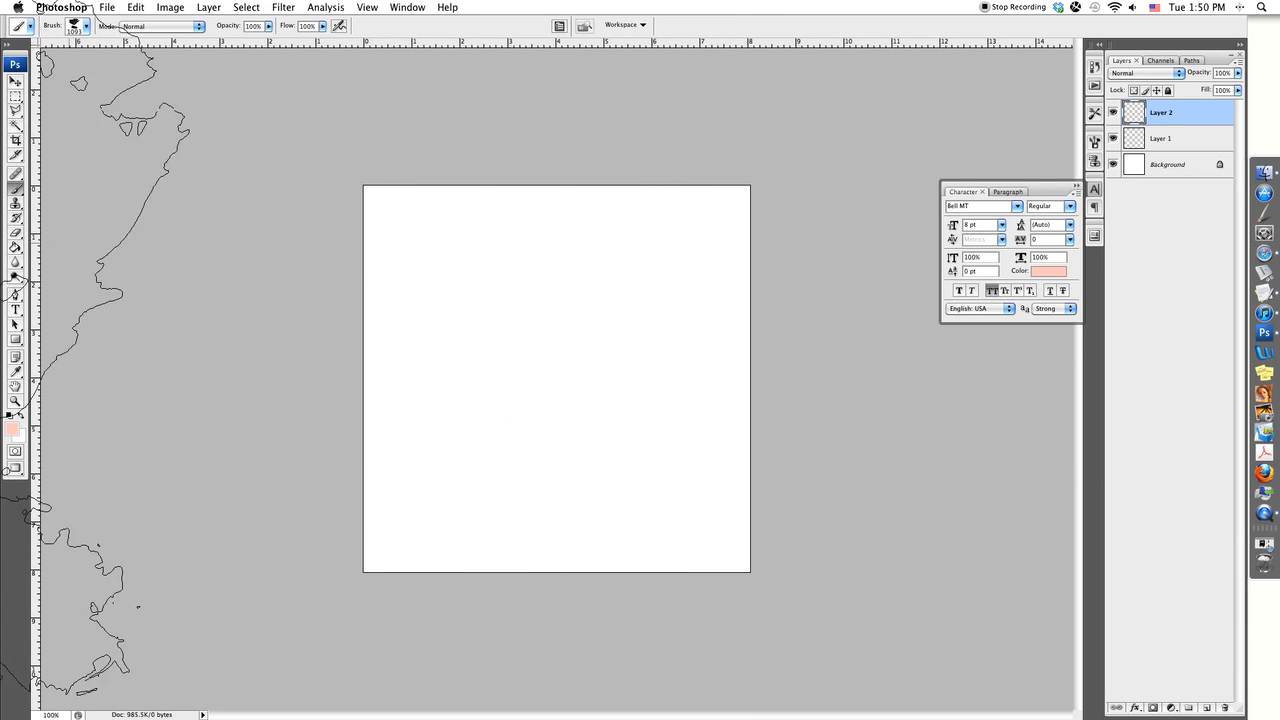
# - Choose pale pink #ffcec1 as the foreground colour in the Color Picker
pyautogui.click(11, 429)
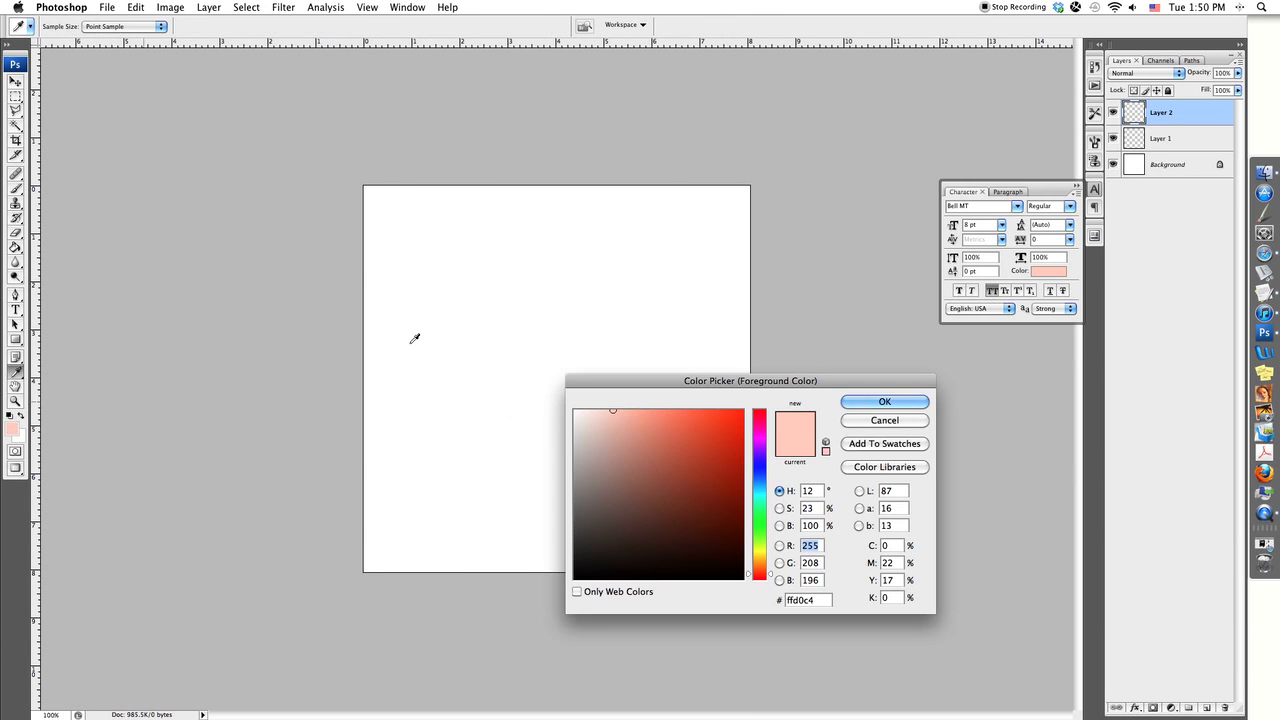
pyautogui.click(617, 407)
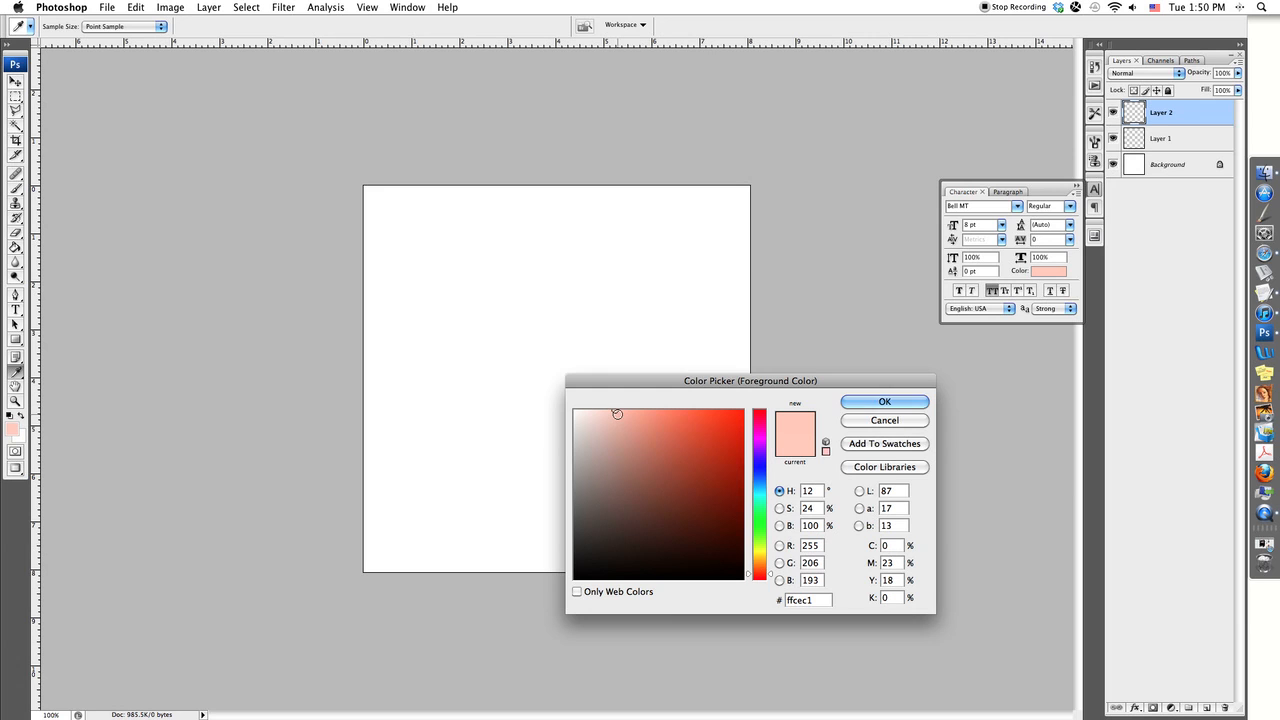
pyautogui.click(615, 397)
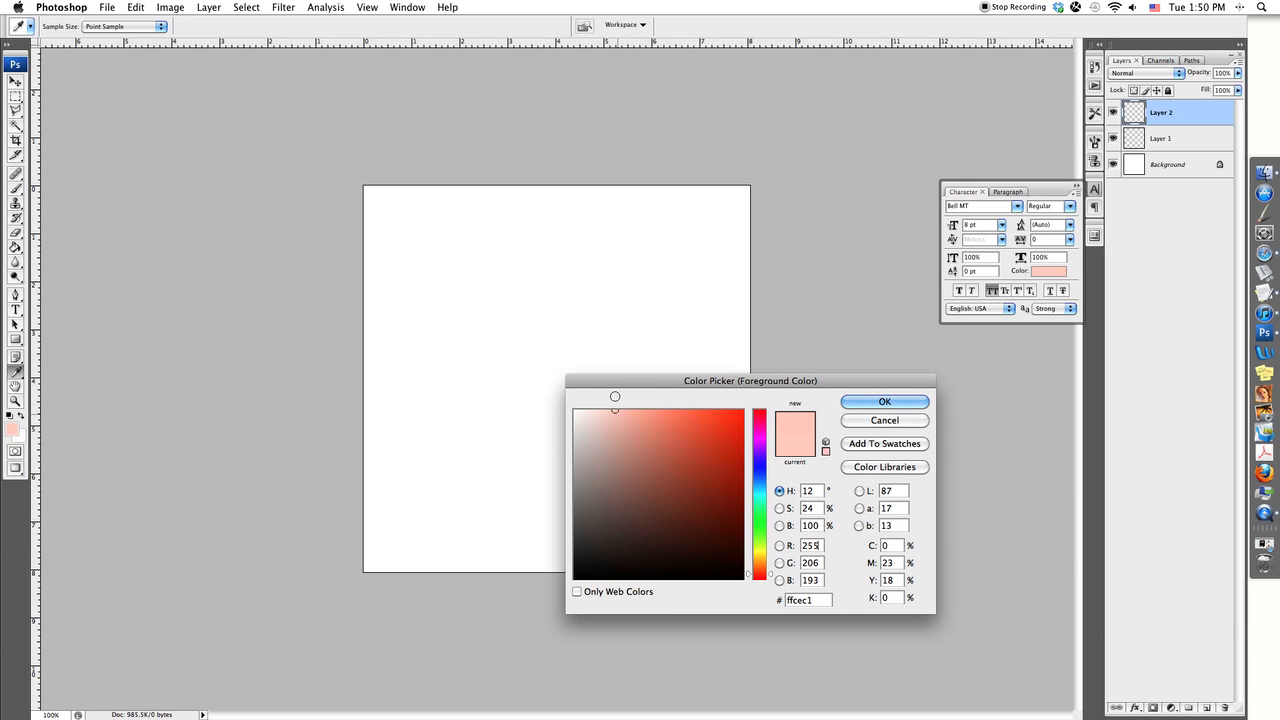
pyautogui.click(617, 414)
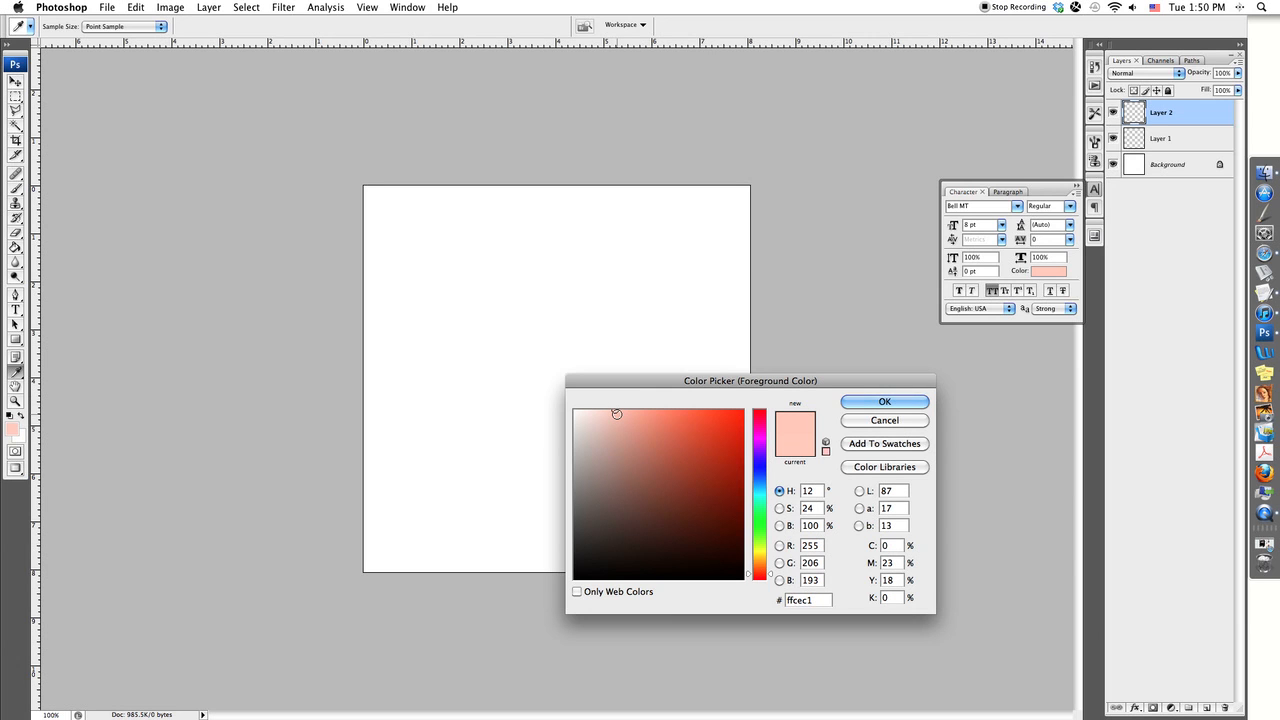
pyautogui.moveTo(750, 381); pyautogui.dragTo(819, 450)
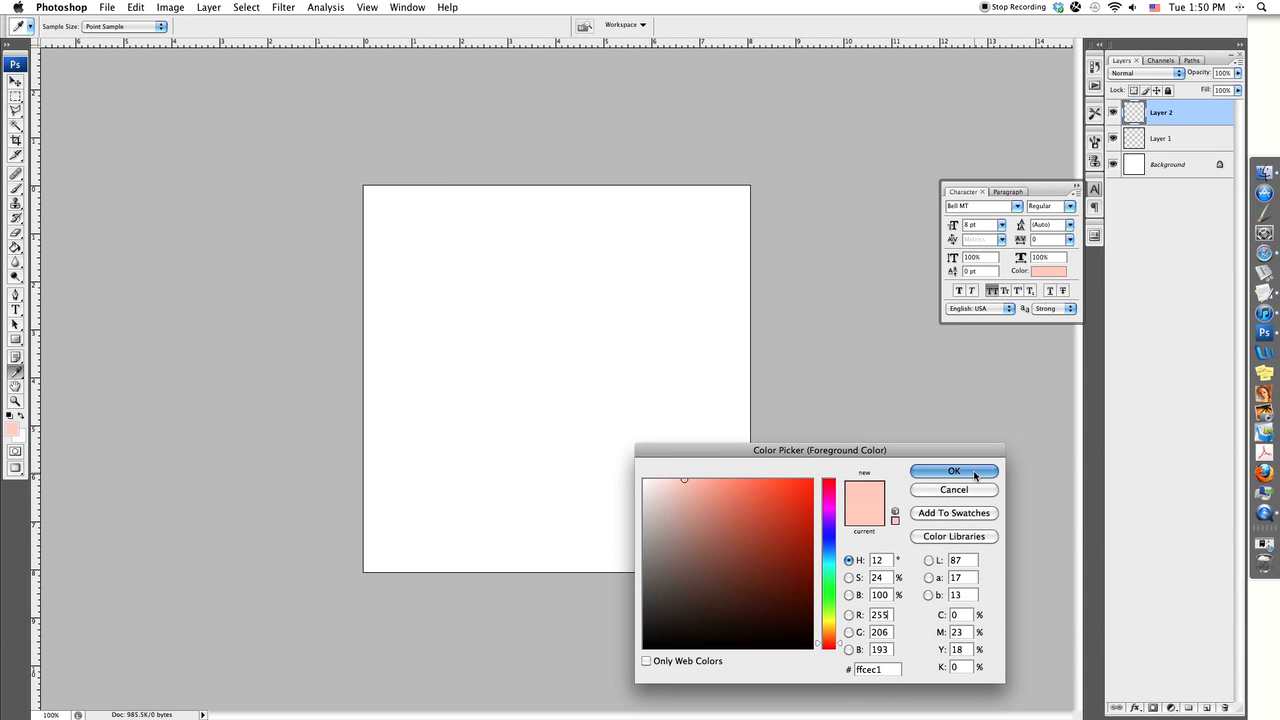
pyautogui.click(953, 471)
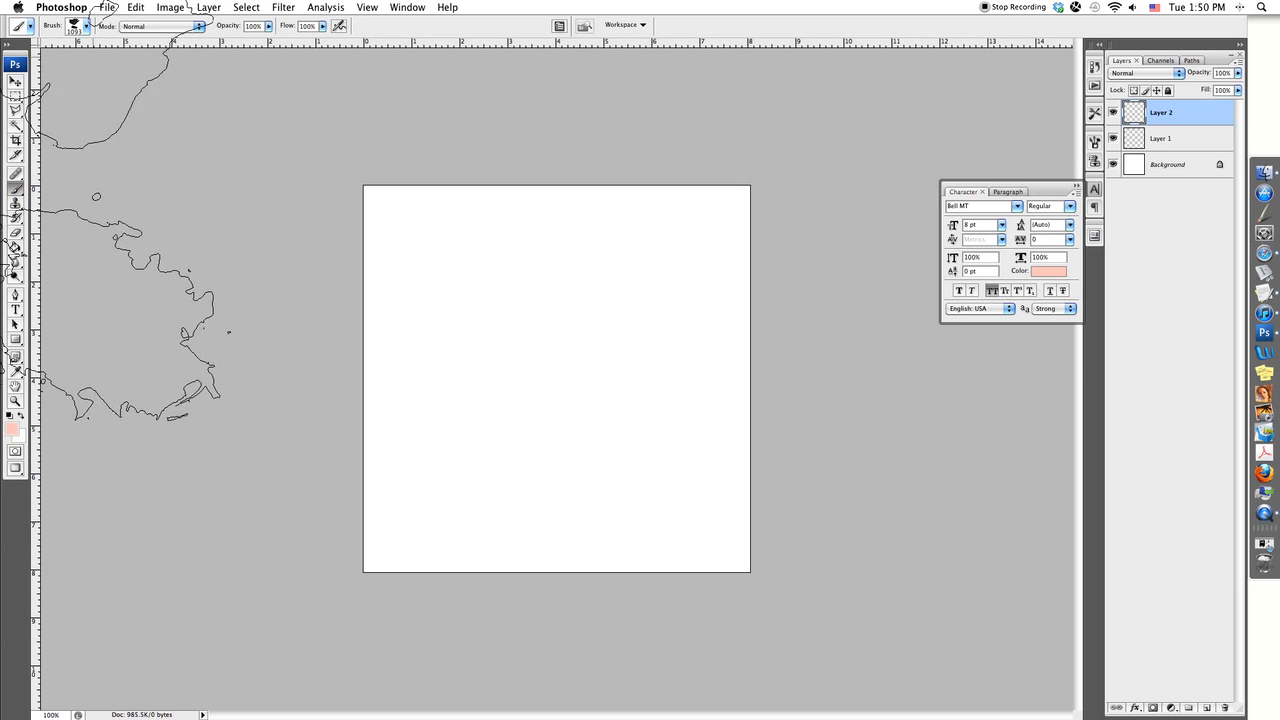
# - Reduce the watercolour brush's master diameter to about 764 px
pyautogui.click(87, 26)
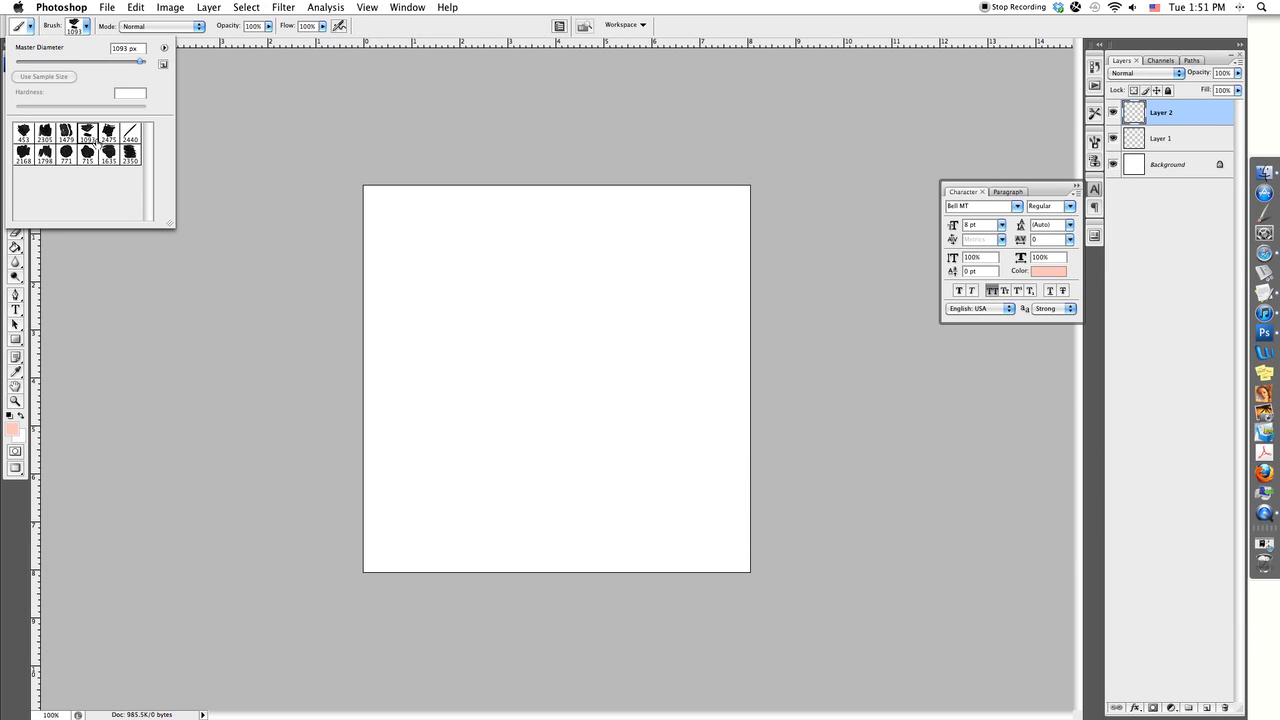
pyautogui.moveTo(201, 160)
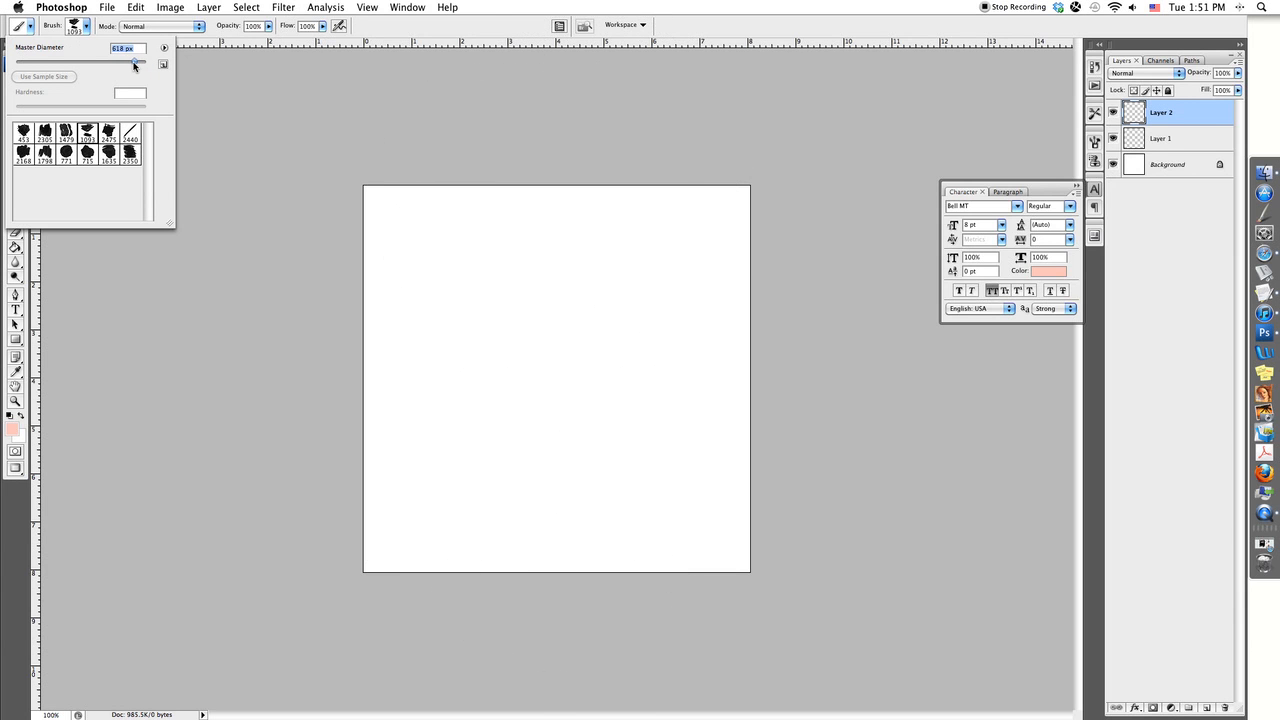
pyautogui.moveTo(130, 62); pyautogui.dragTo(138, 62)
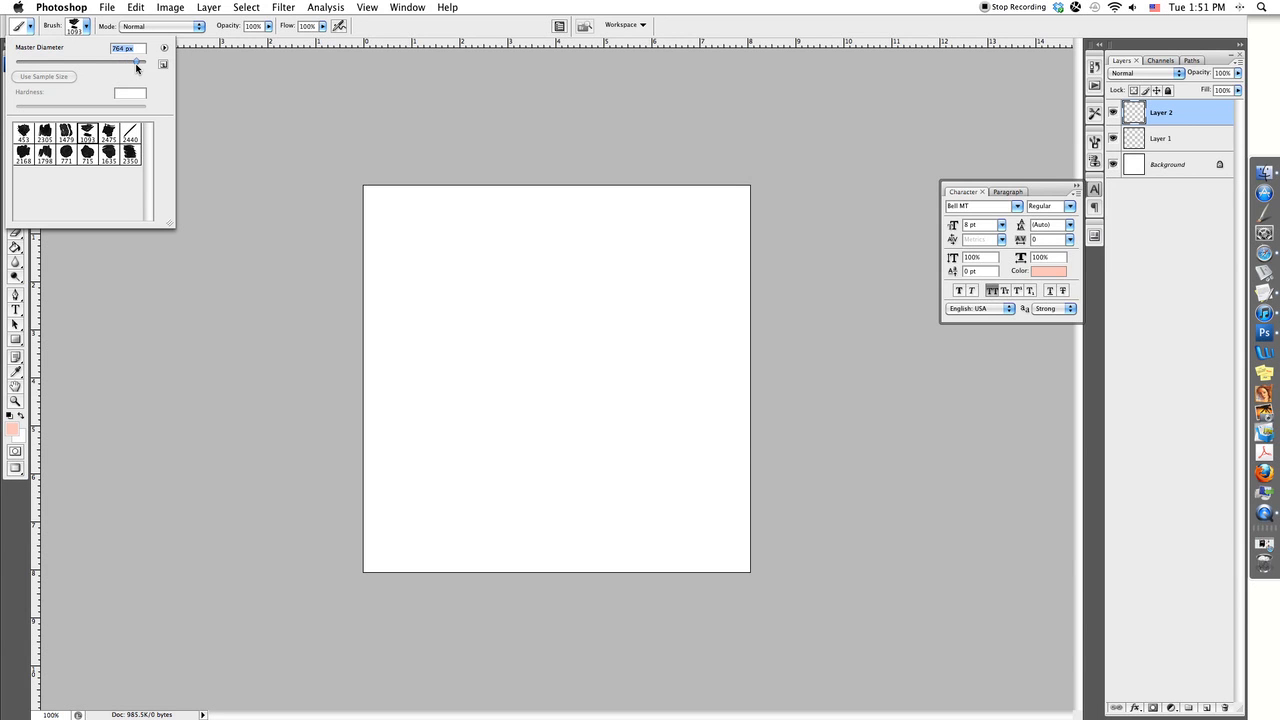
pyautogui.moveTo(137, 62); pyautogui.dragTo(131, 62)
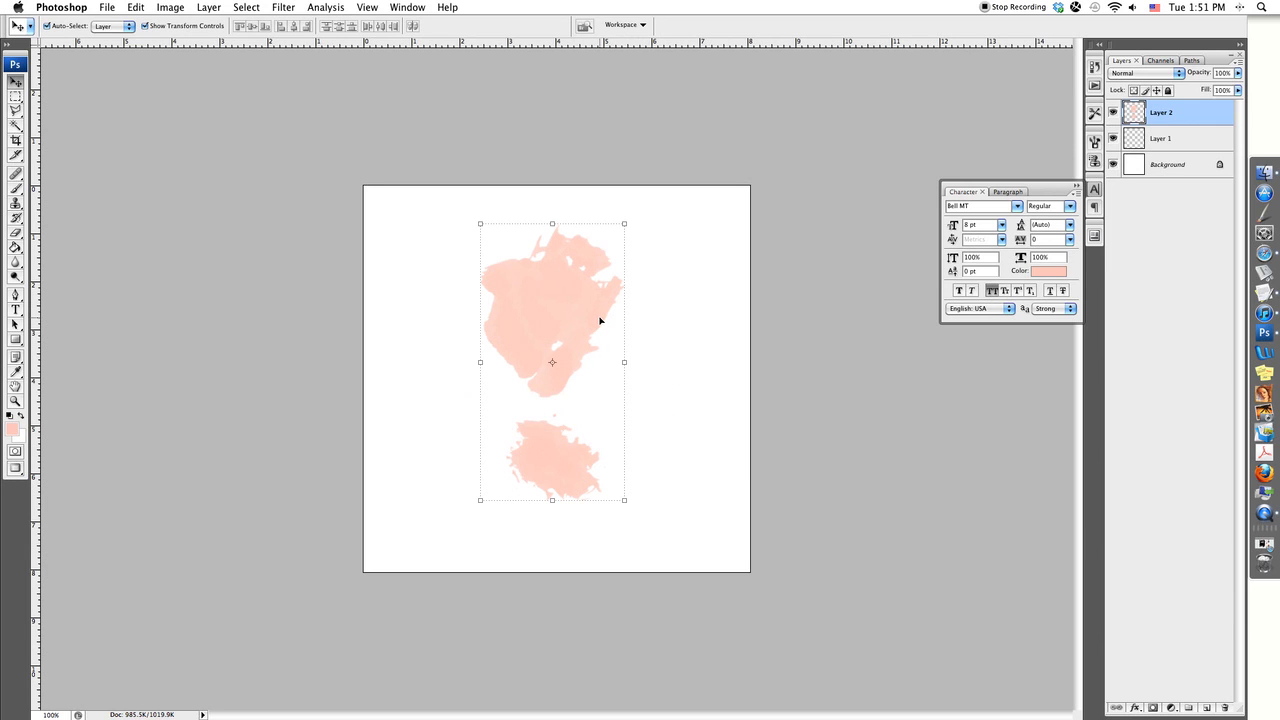
pyautogui.moveTo(574, 315)
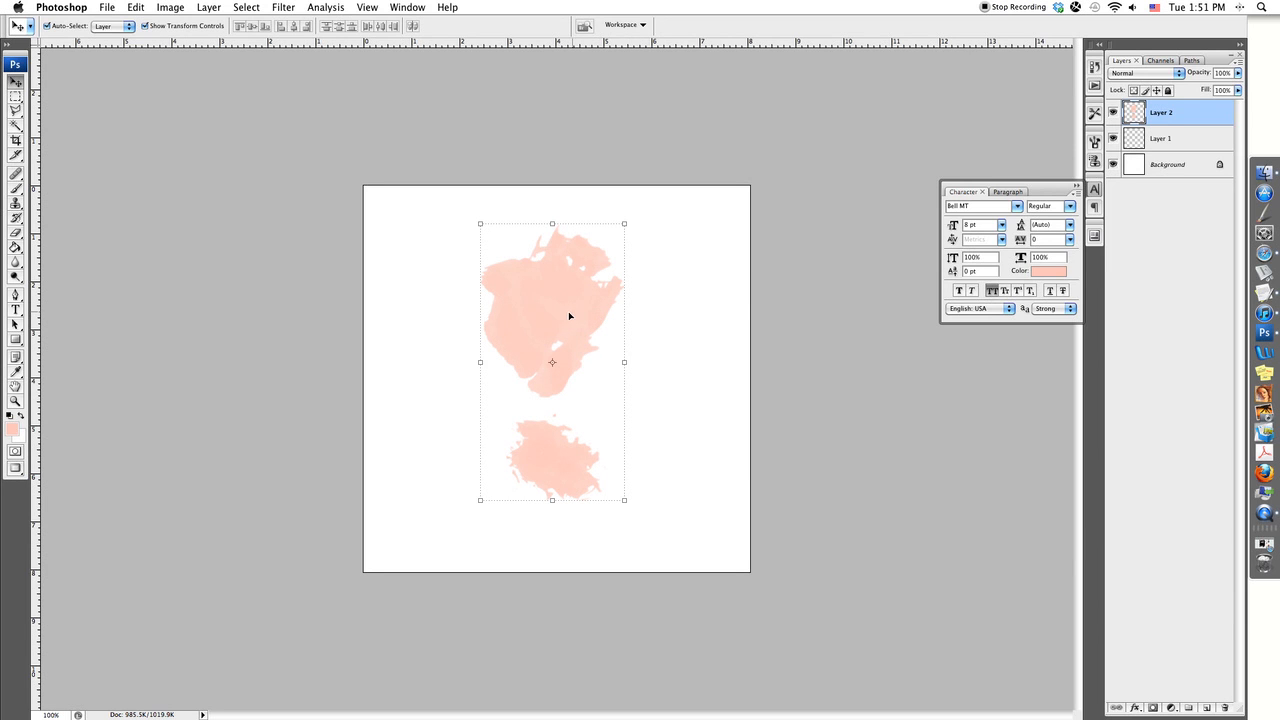
pyautogui.moveTo(559, 302)
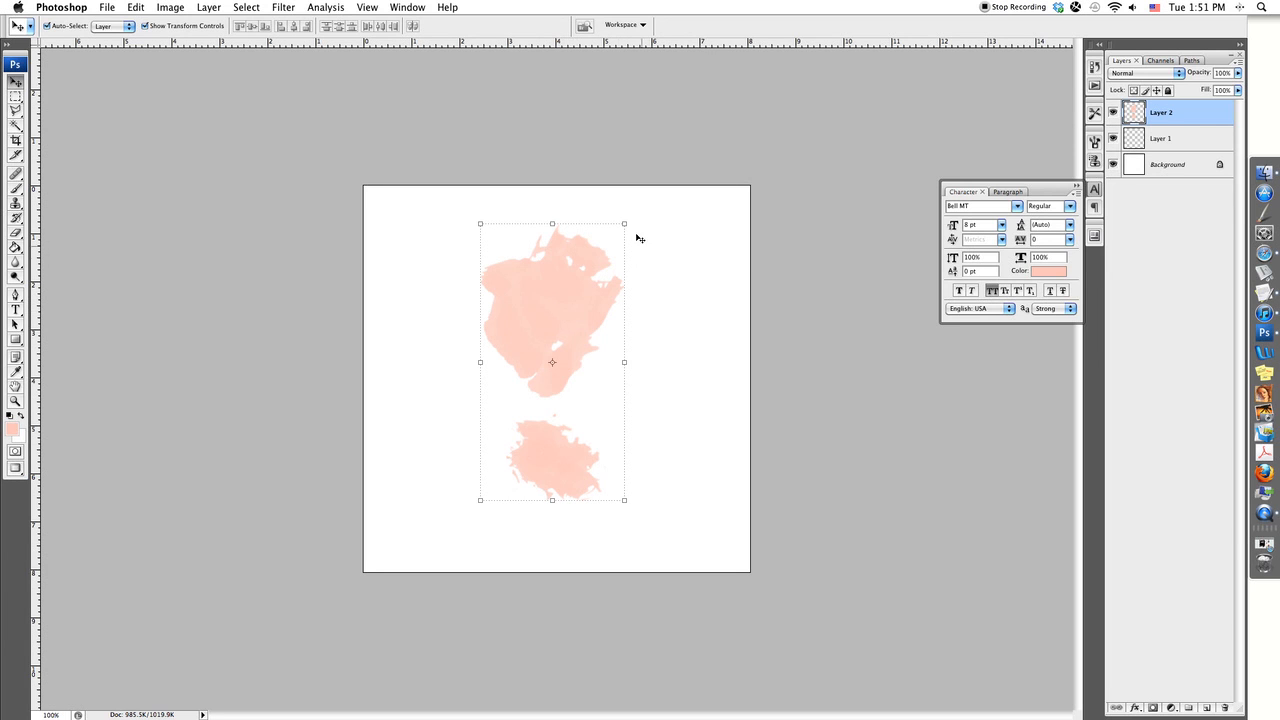
pyautogui.moveTo(635, 218)
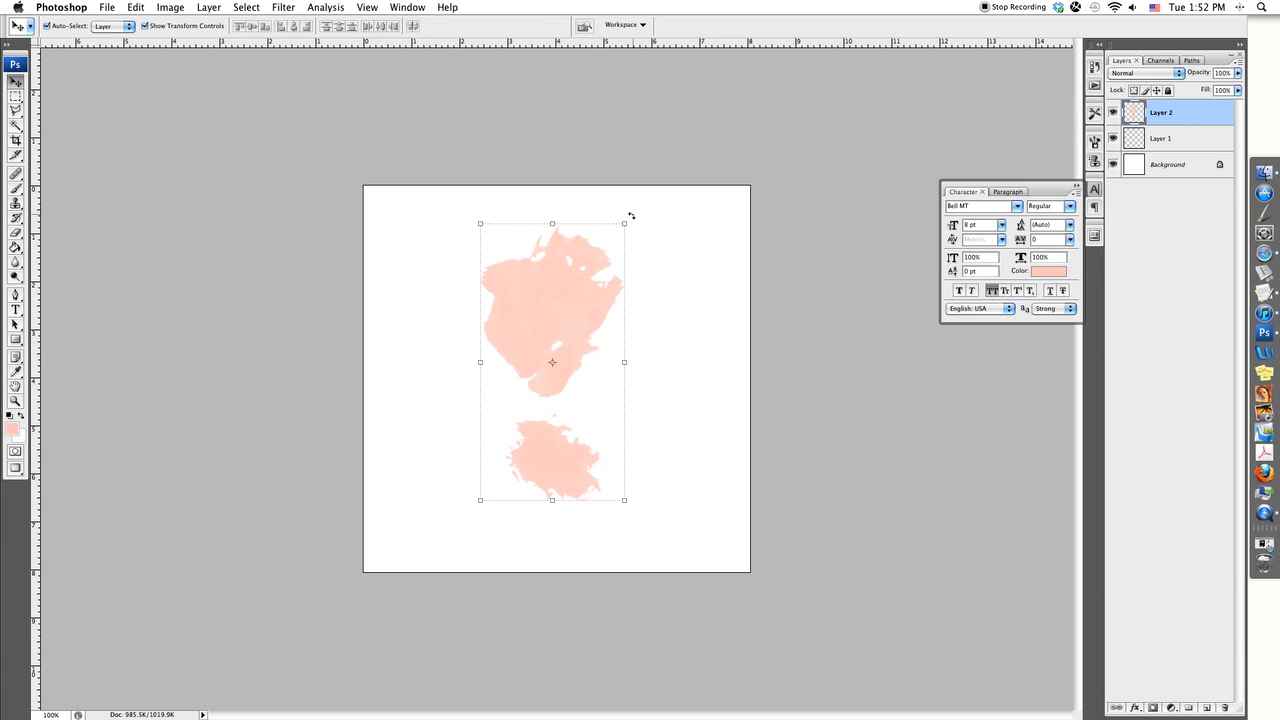
# - Nudge Layer 2's pale pink stamps slightly left on the canvas
pyautogui.moveTo(632, 216); pyautogui.dragTo(672, 247)
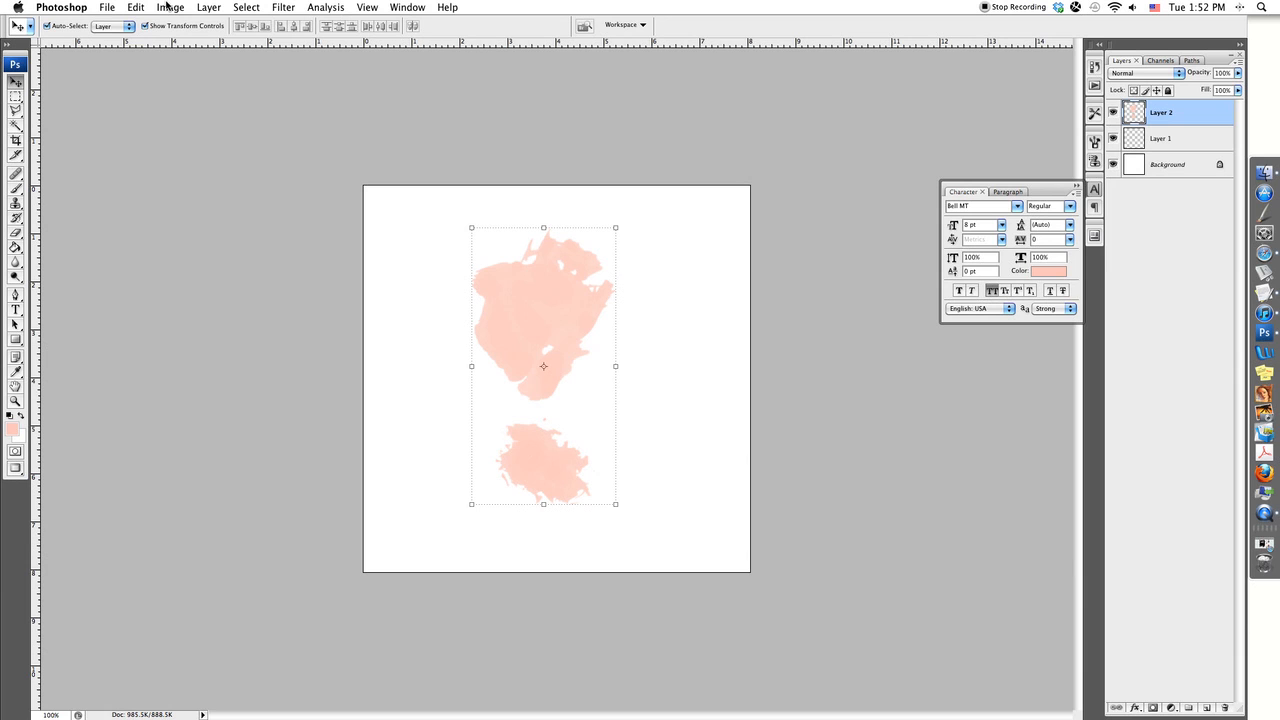
pyautogui.click(135, 7)
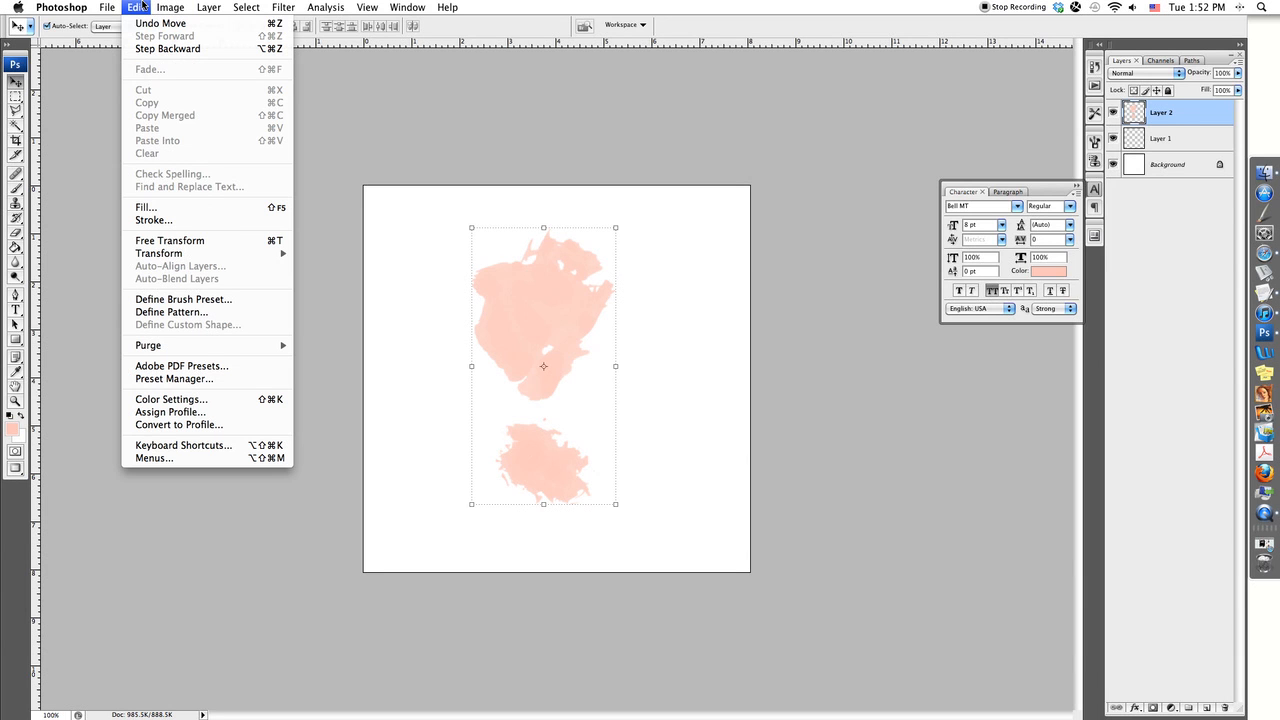
pyautogui.moveTo(170, 240)
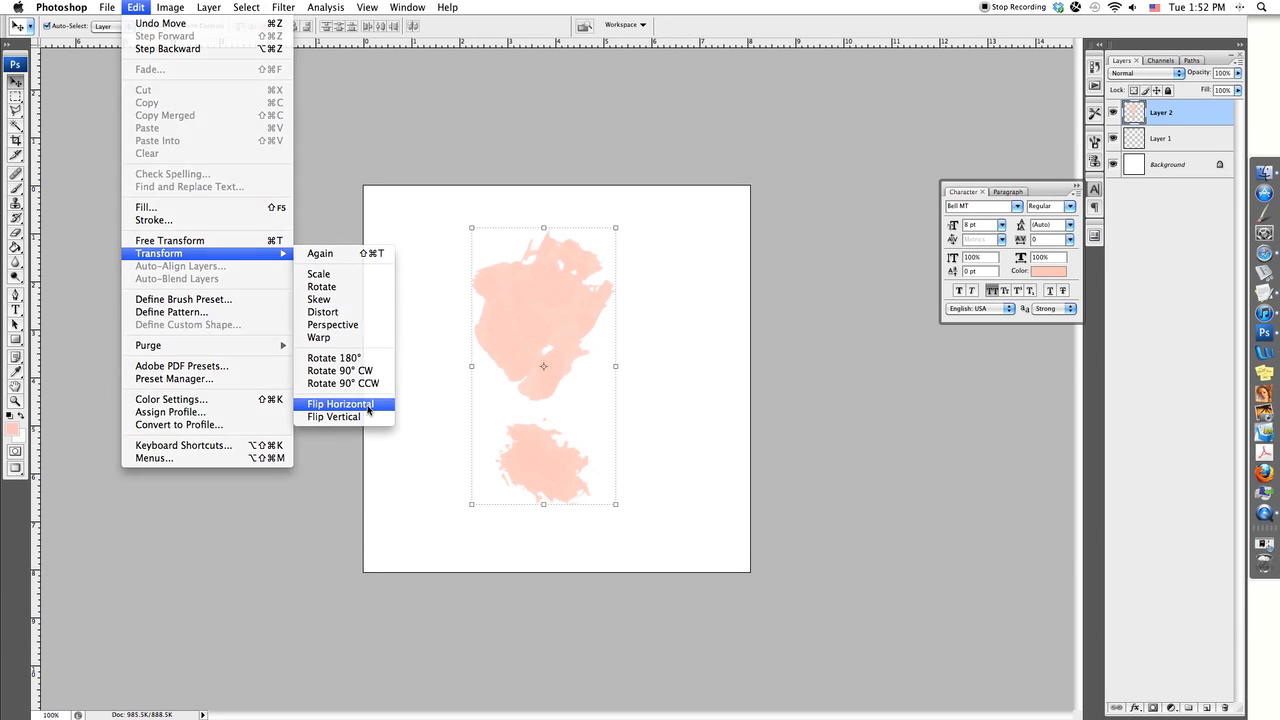
pyautogui.click(339, 404)
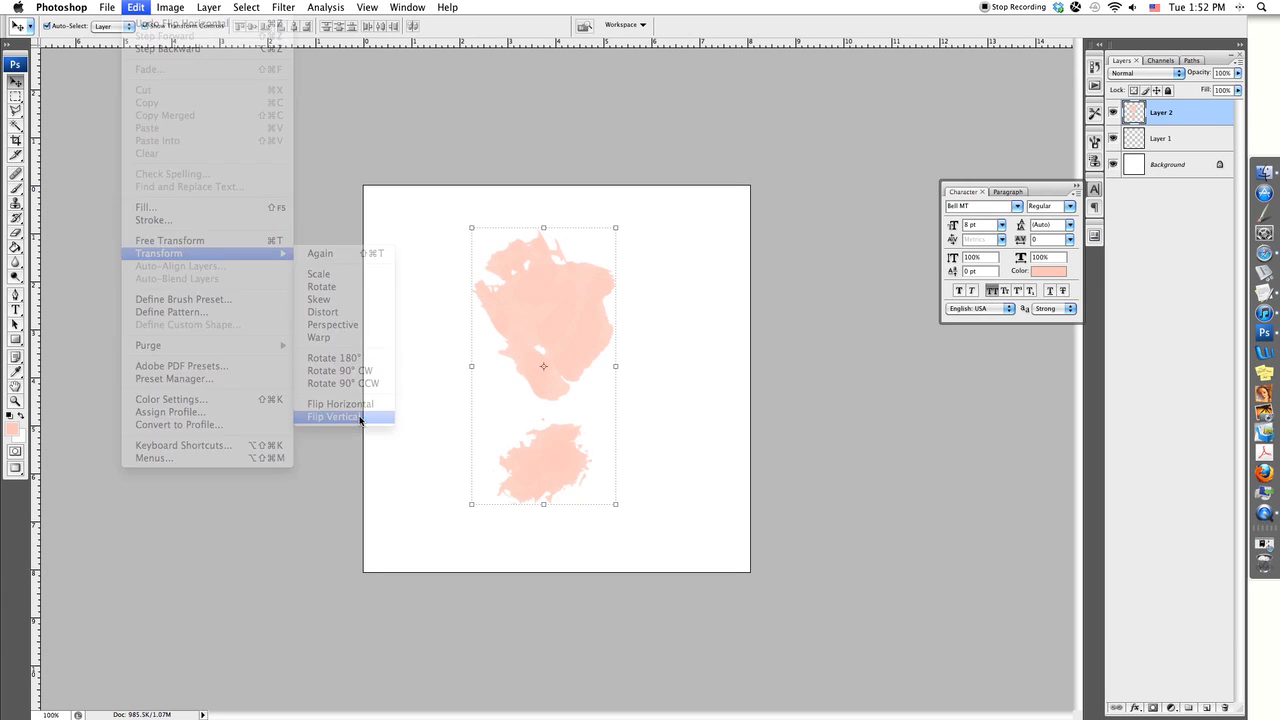
pyautogui.click(337, 416)
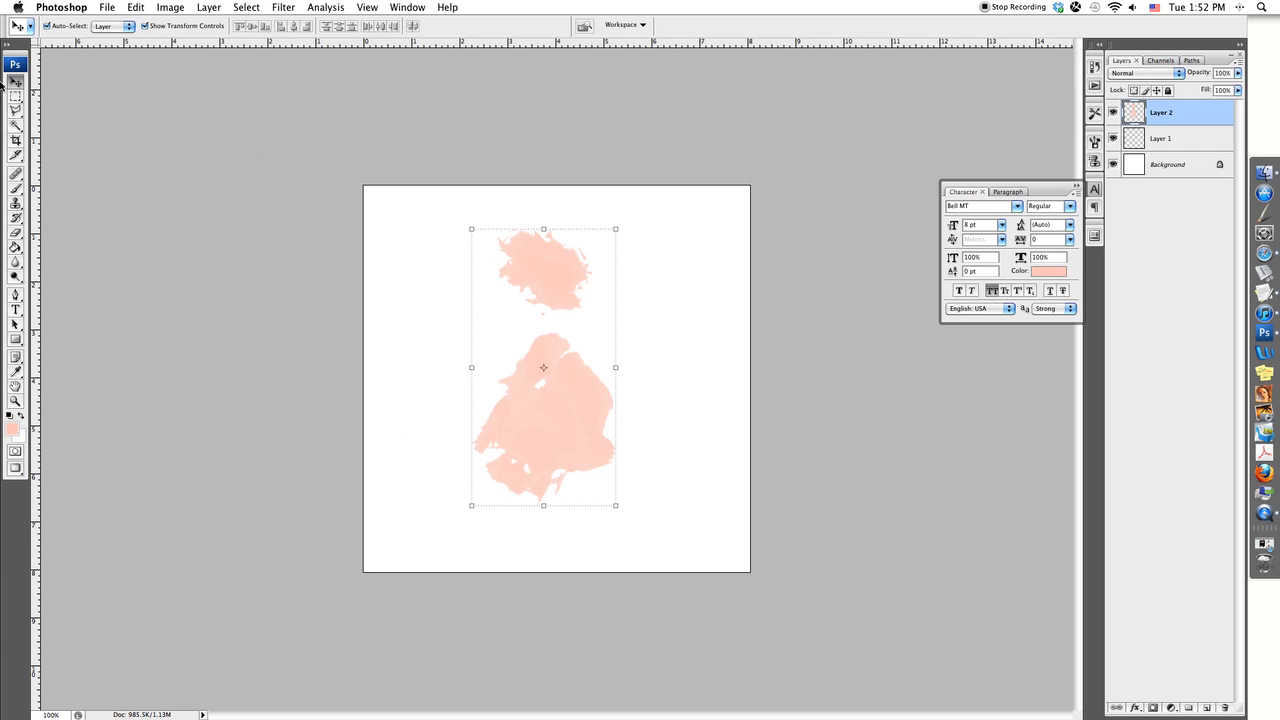
pyautogui.click(135, 7)
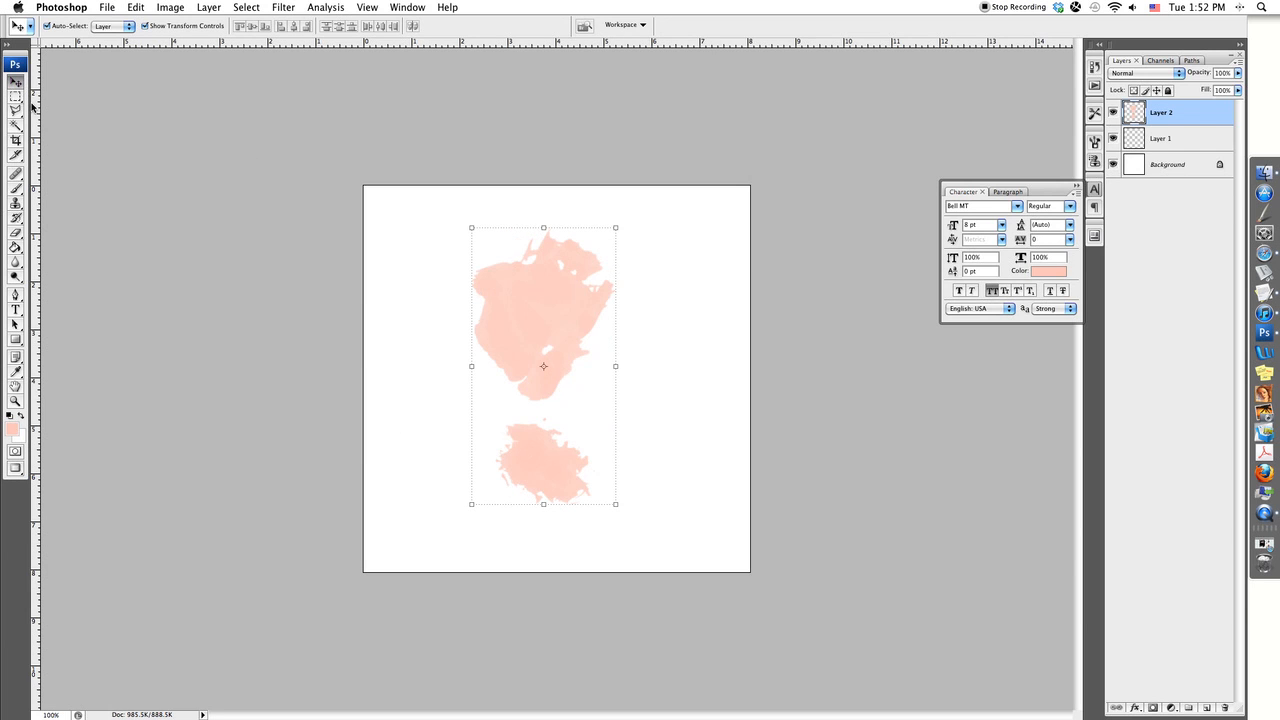
pyautogui.moveTo(504, 279)
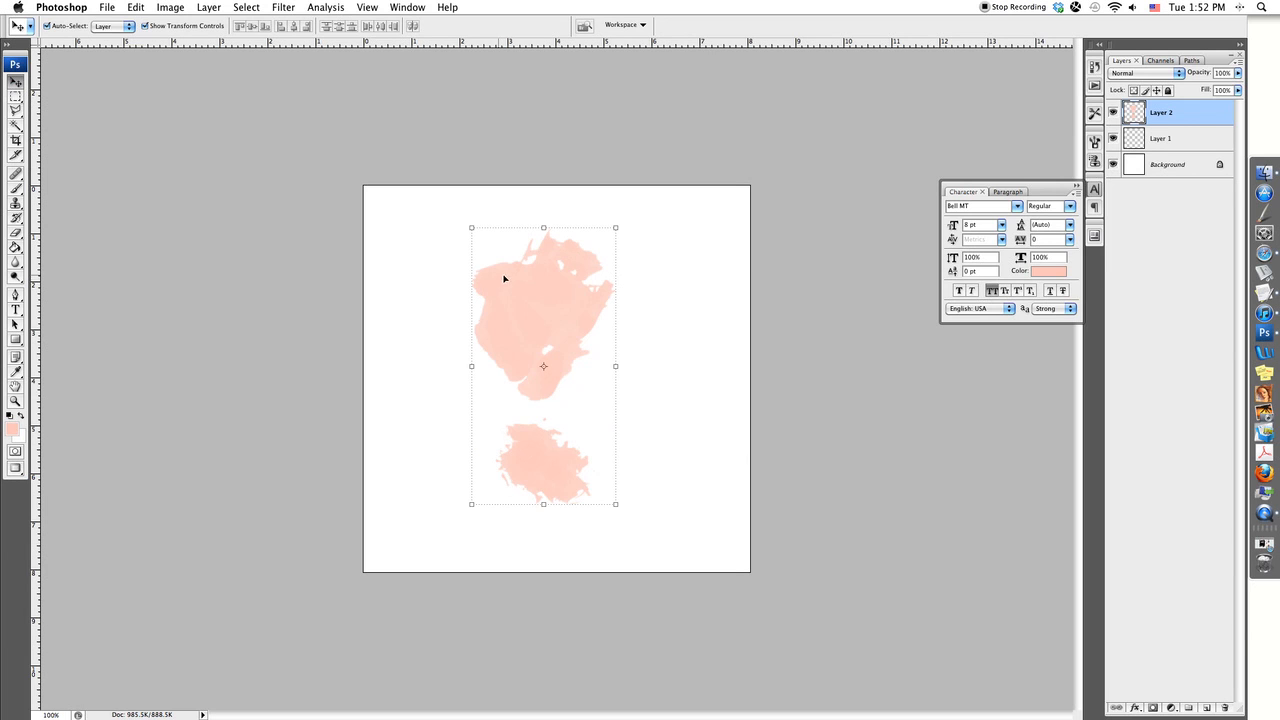
# - Move the pink stamp upper right, confirm coral colour, and stamp a coral stroke on Layer 3
pyautogui.moveTo(543, 290); pyautogui.dragTo(660, 255)
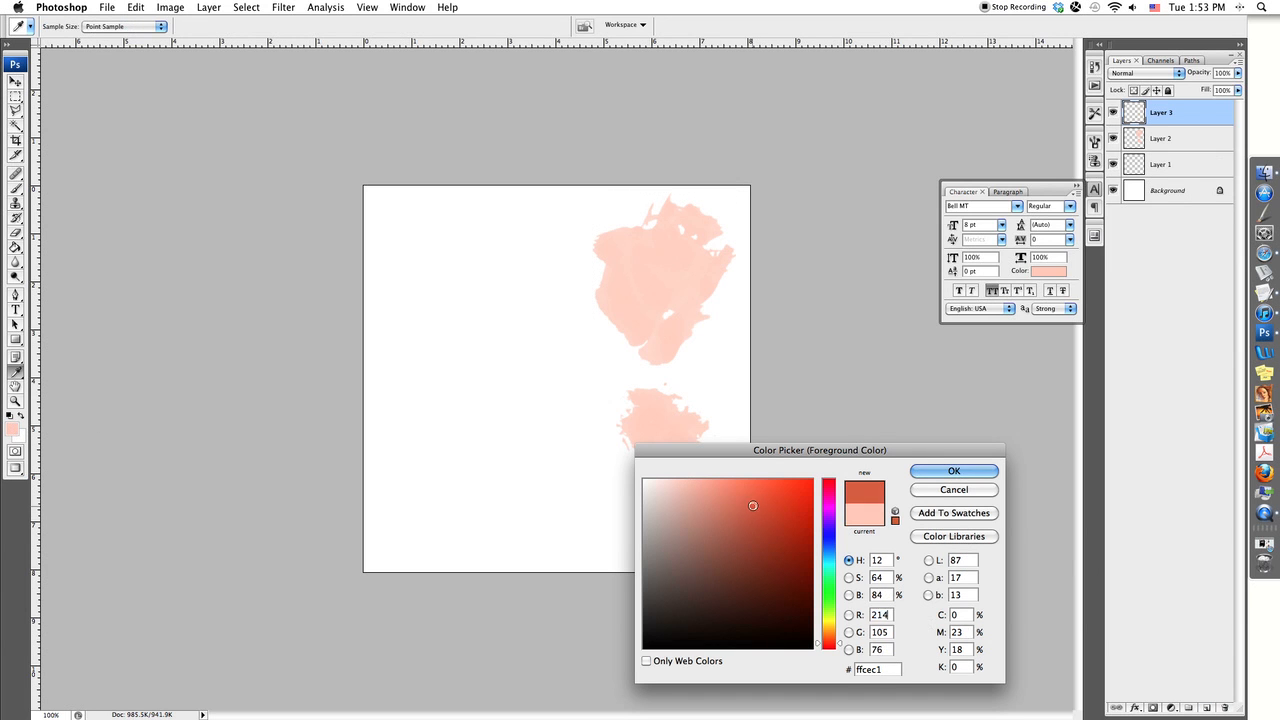
pyautogui.click(953, 470)
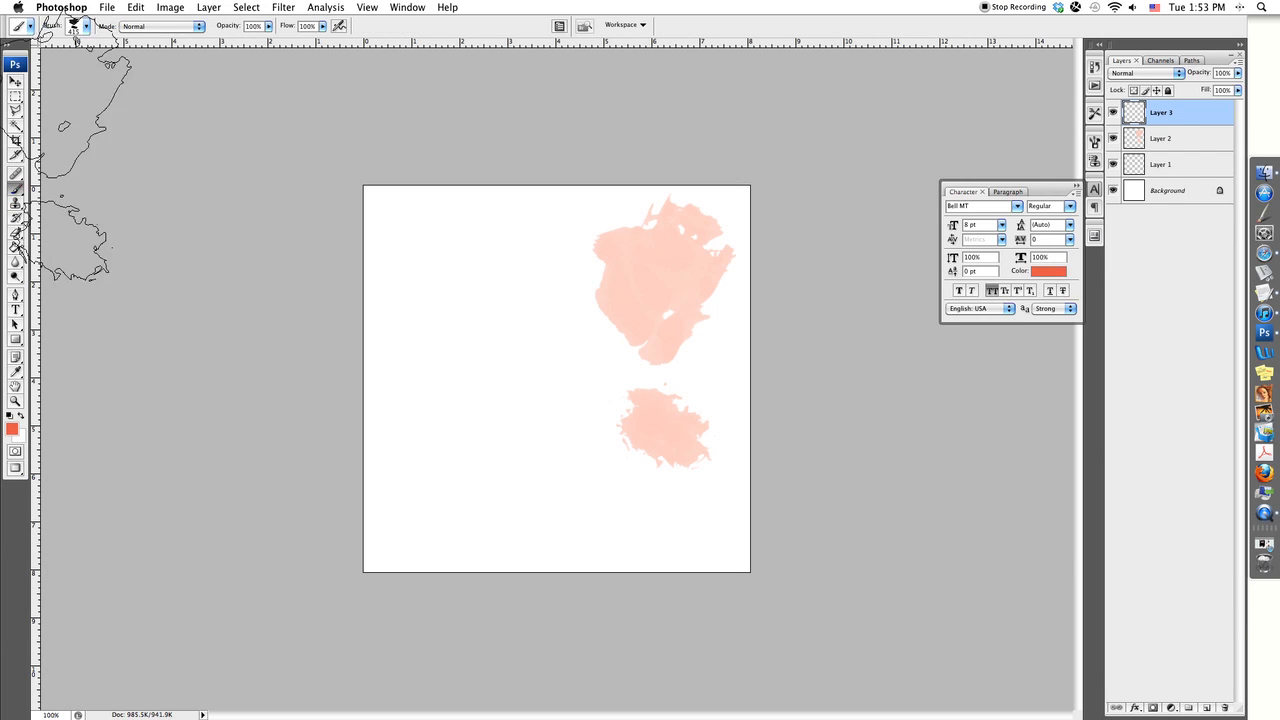
pyautogui.click(86, 26)
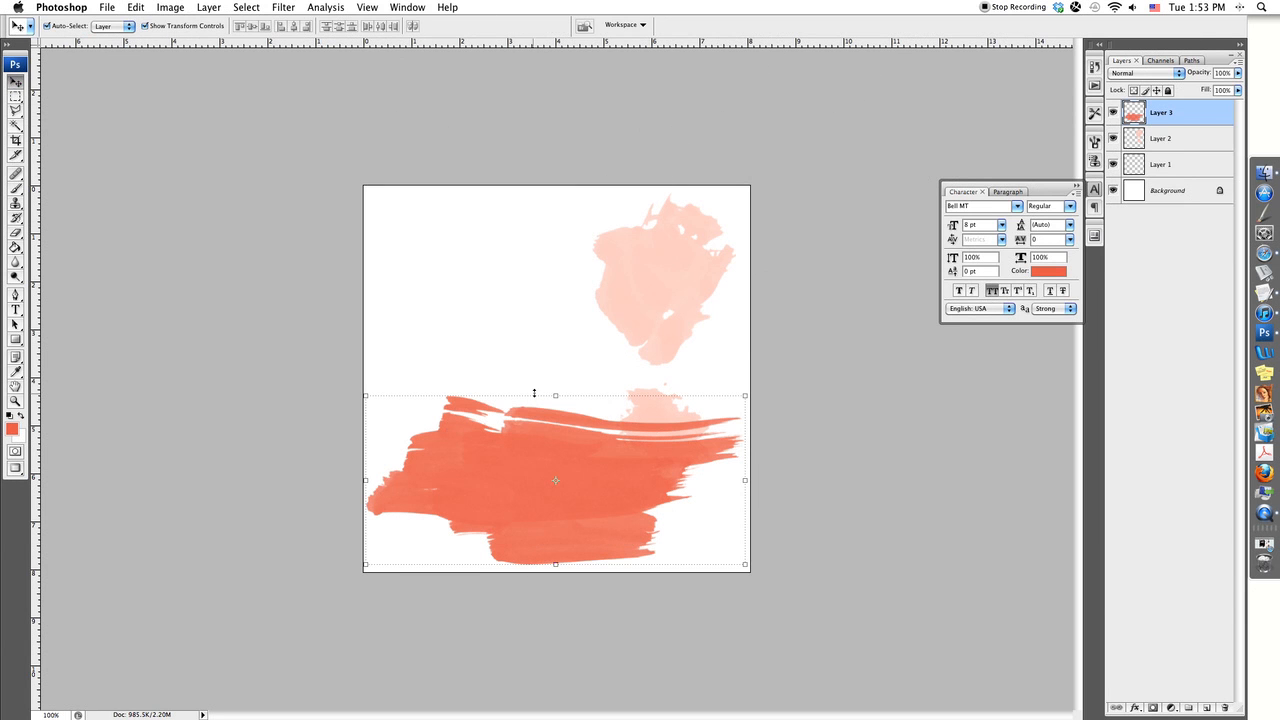
pyautogui.moveTo(650, 340)
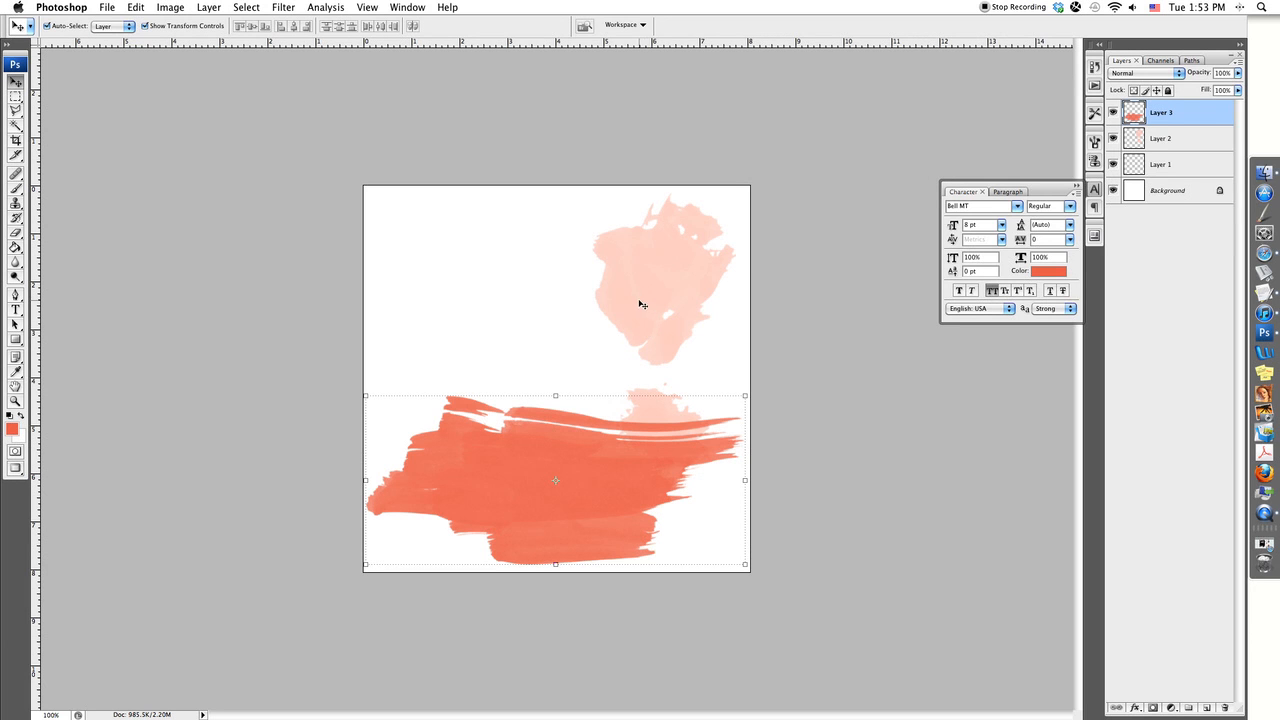
pyautogui.moveTo(630, 440)
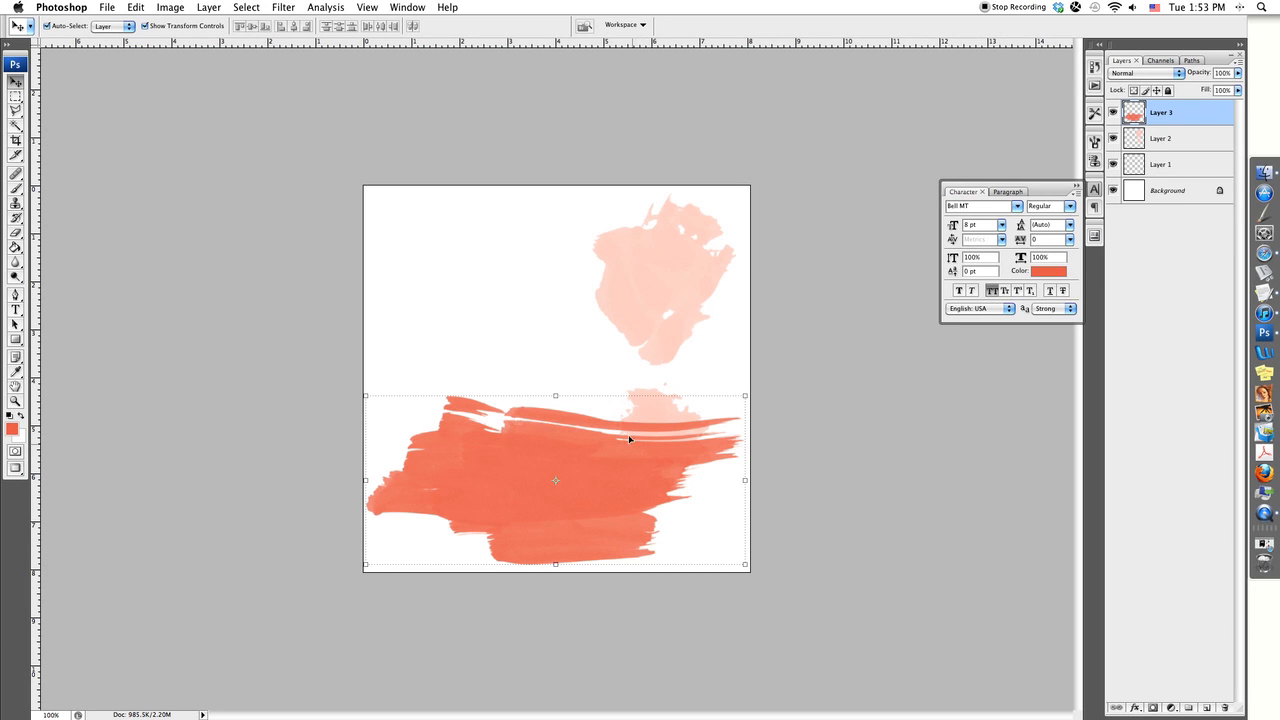
pyautogui.moveTo(888, 307)
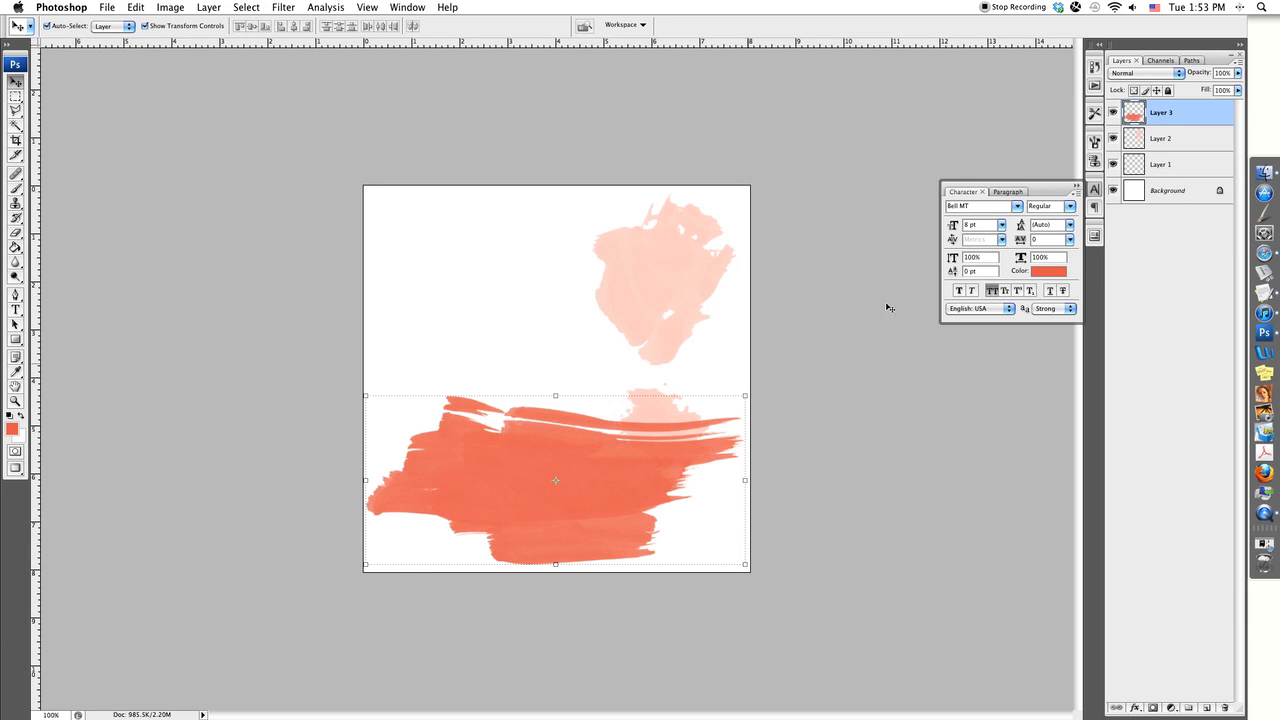
pyautogui.moveTo(1048, 206)
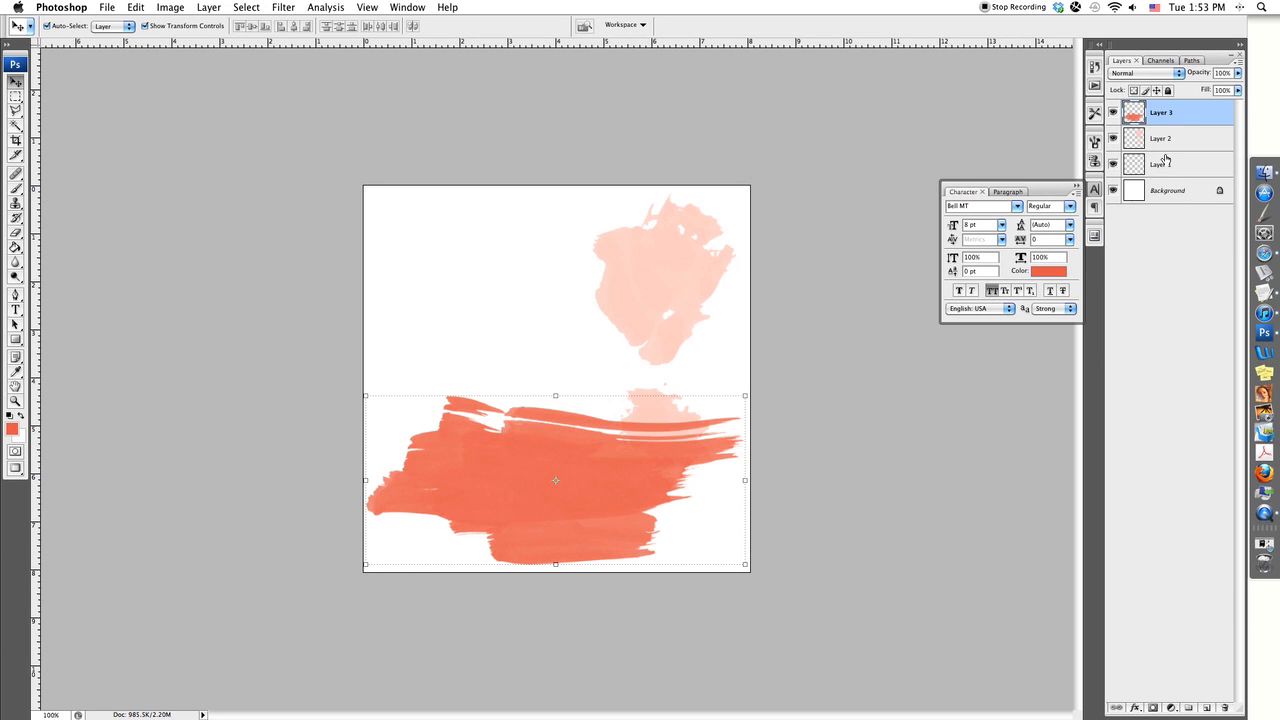
pyautogui.moveTo(1189, 140)
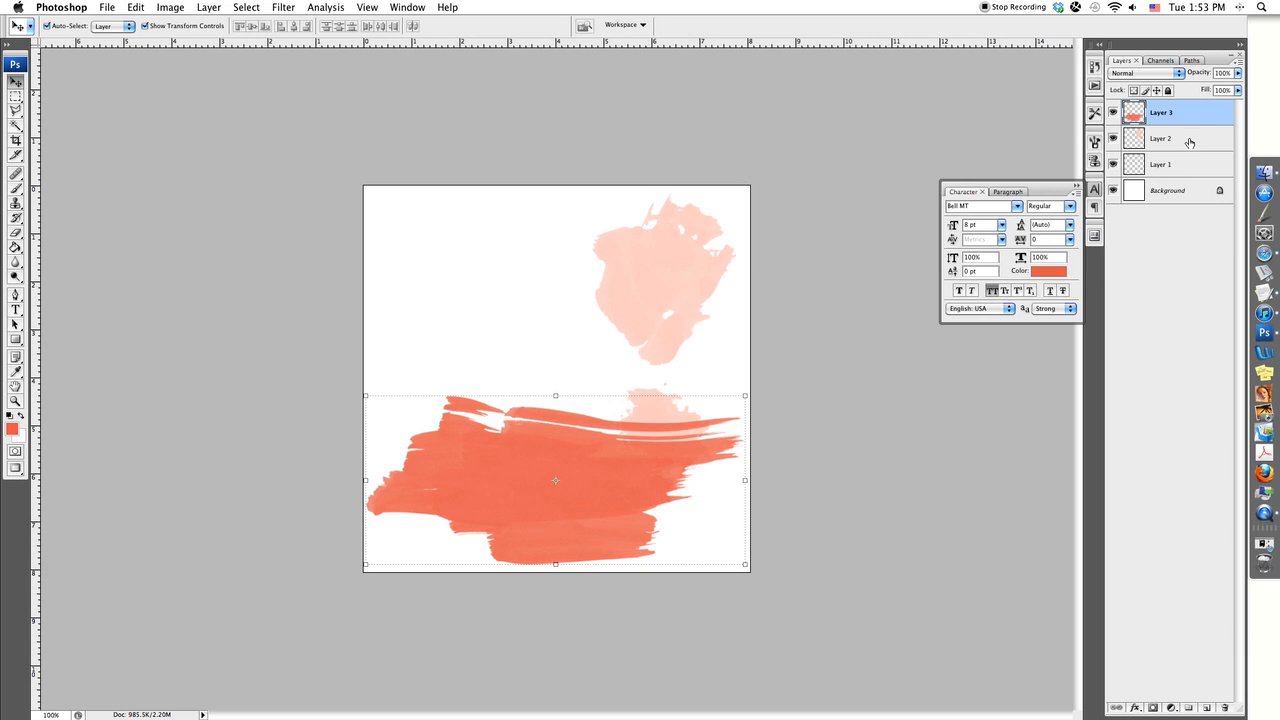
pyautogui.moveTo(1180, 139)
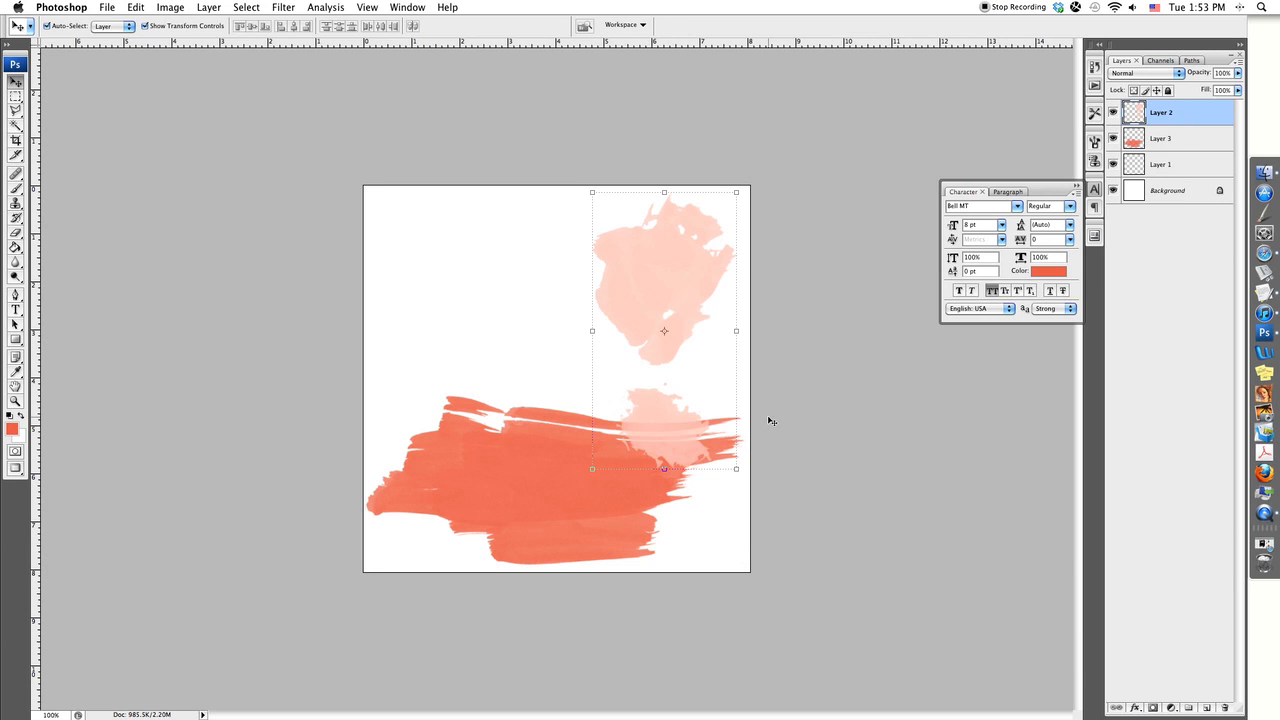
pyautogui.click(1160, 138)
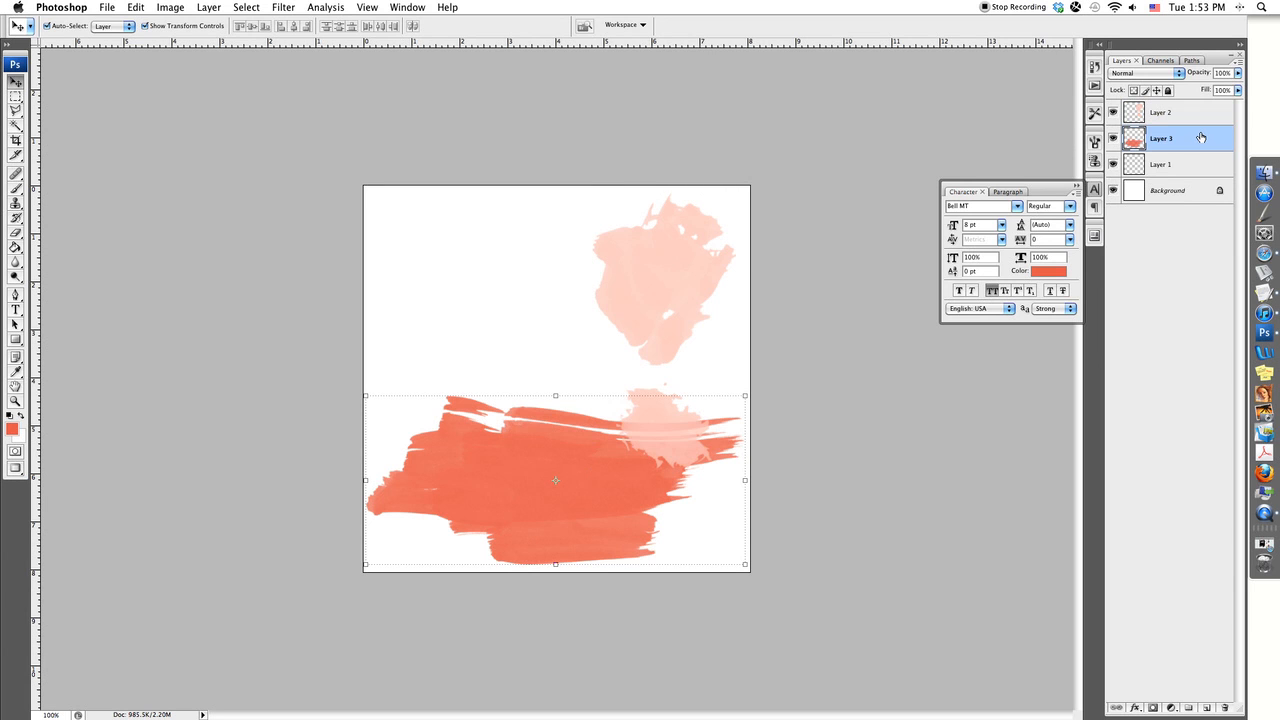
pyautogui.click(1160, 112)
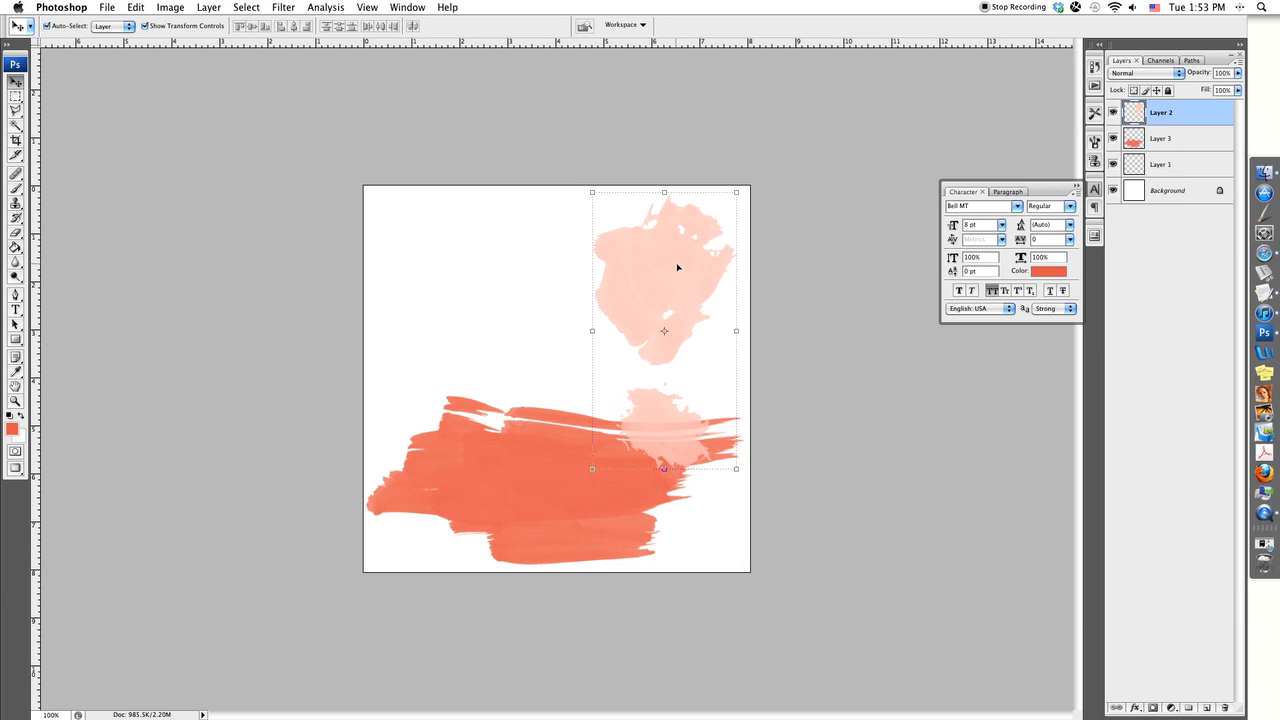
pyautogui.moveTo(704, 272)
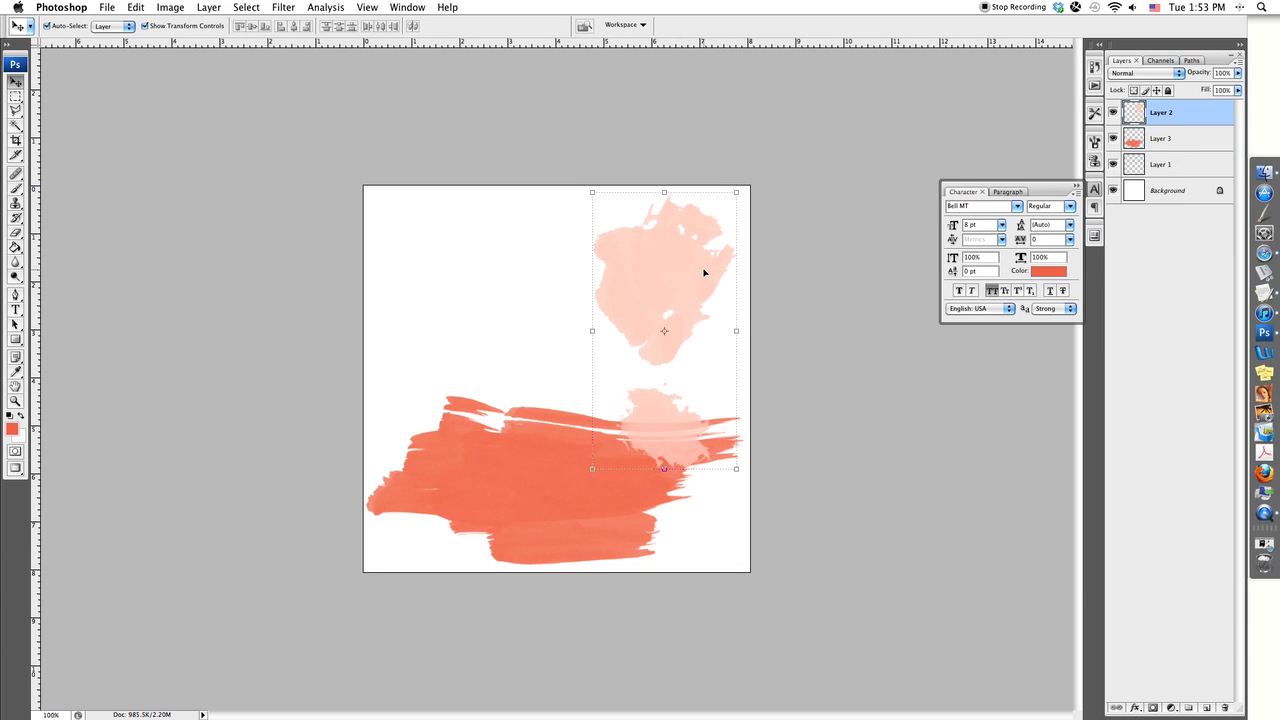
pyautogui.moveTo(698, 293)
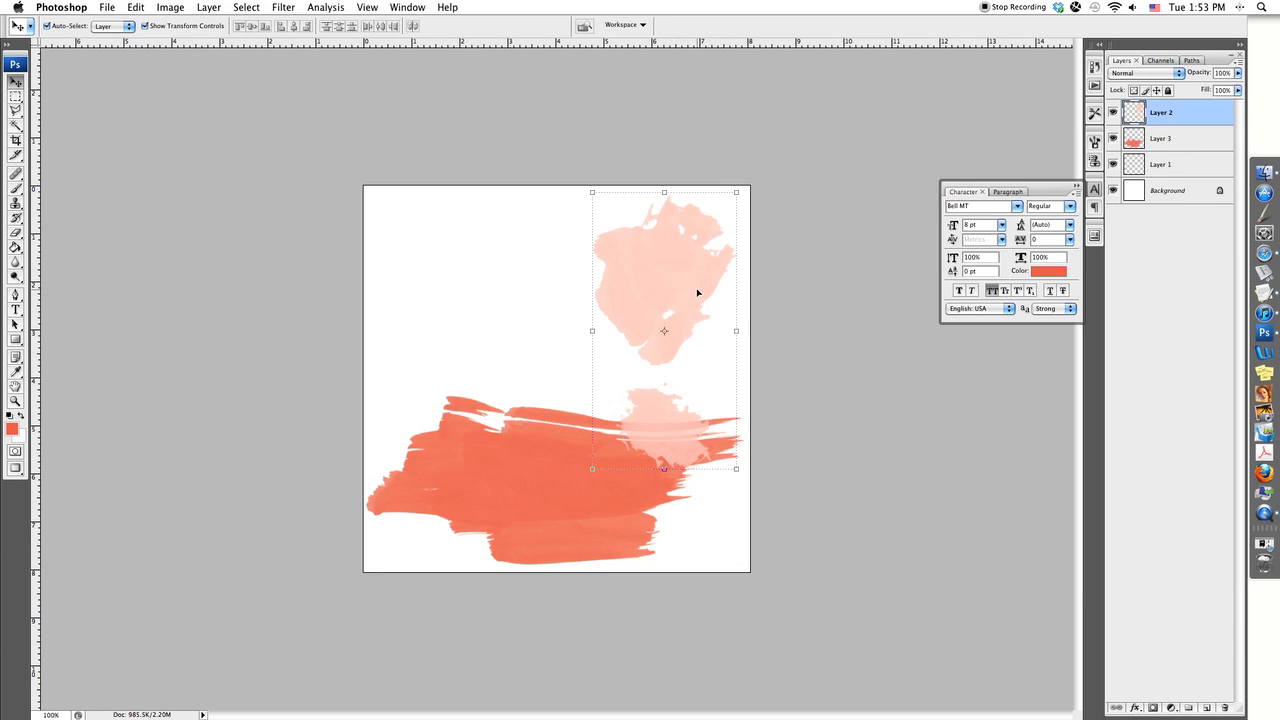
pyautogui.moveTo(701, 278)
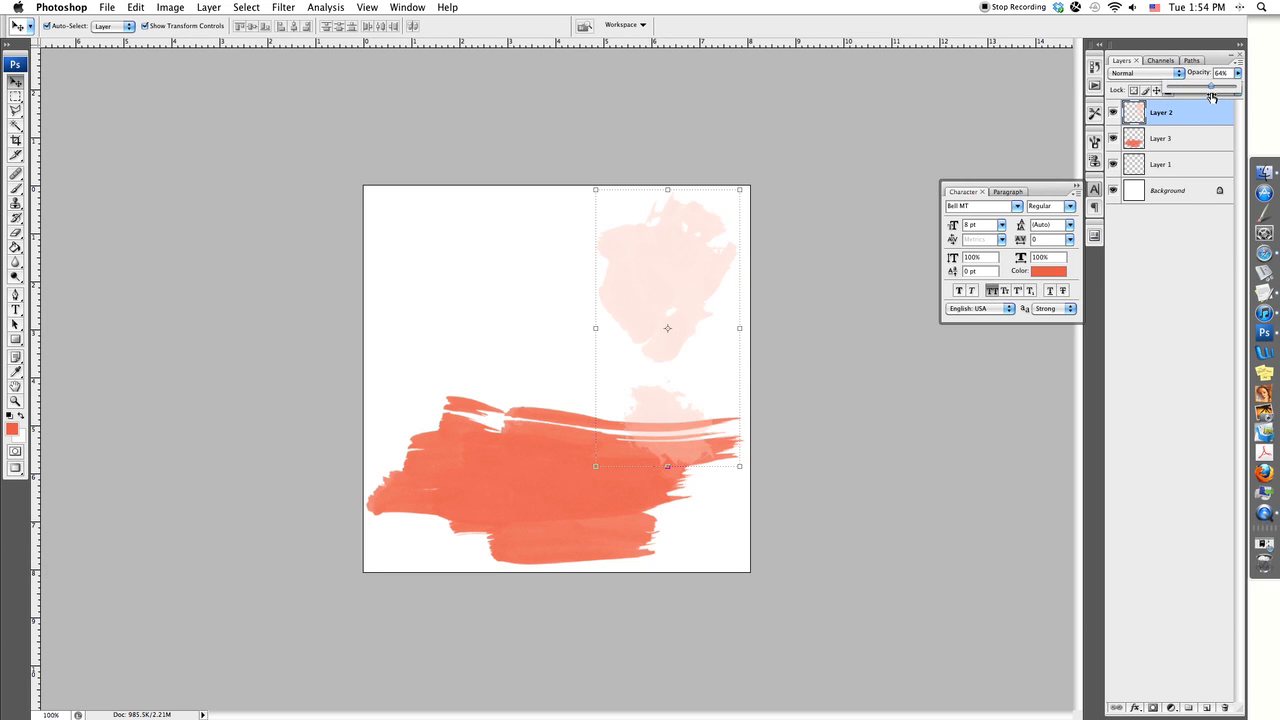
# - Lower Layer 2's opacity to about 83% so the pink stamp is semi-transparent
pyautogui.moveTo(1211, 90); pyautogui.dragTo(1226, 90)
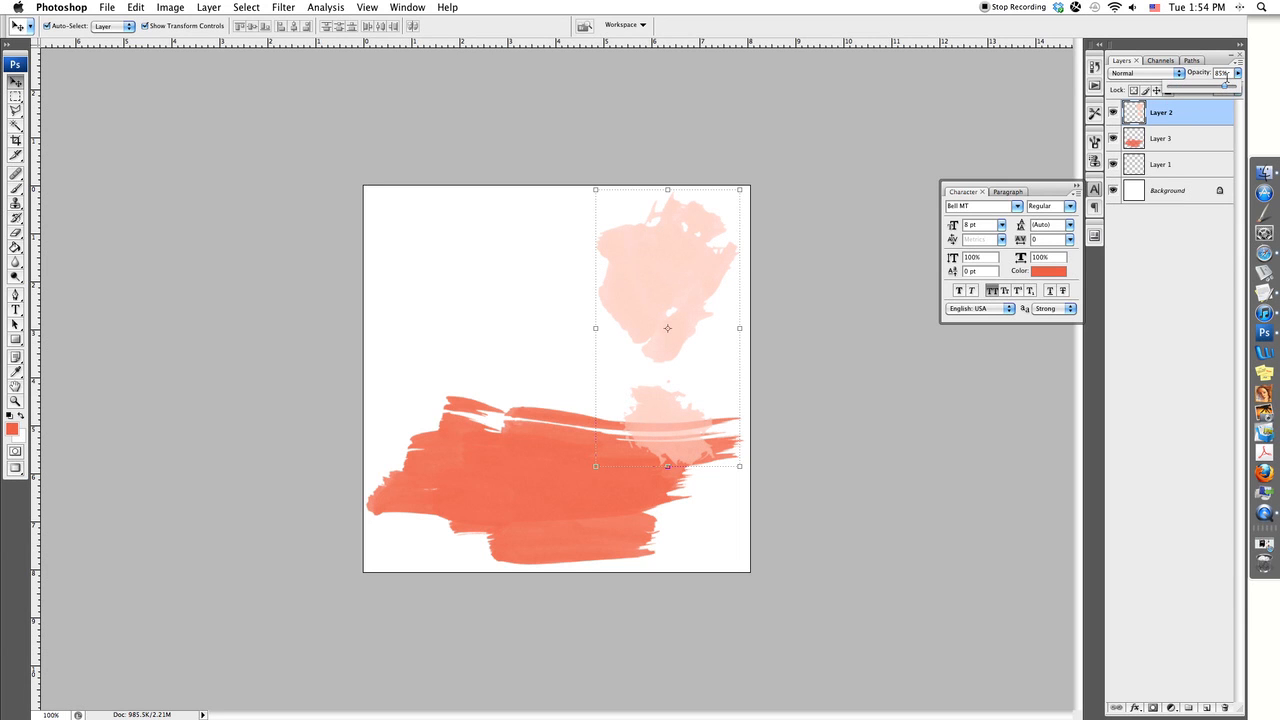
pyautogui.click(1235, 72)
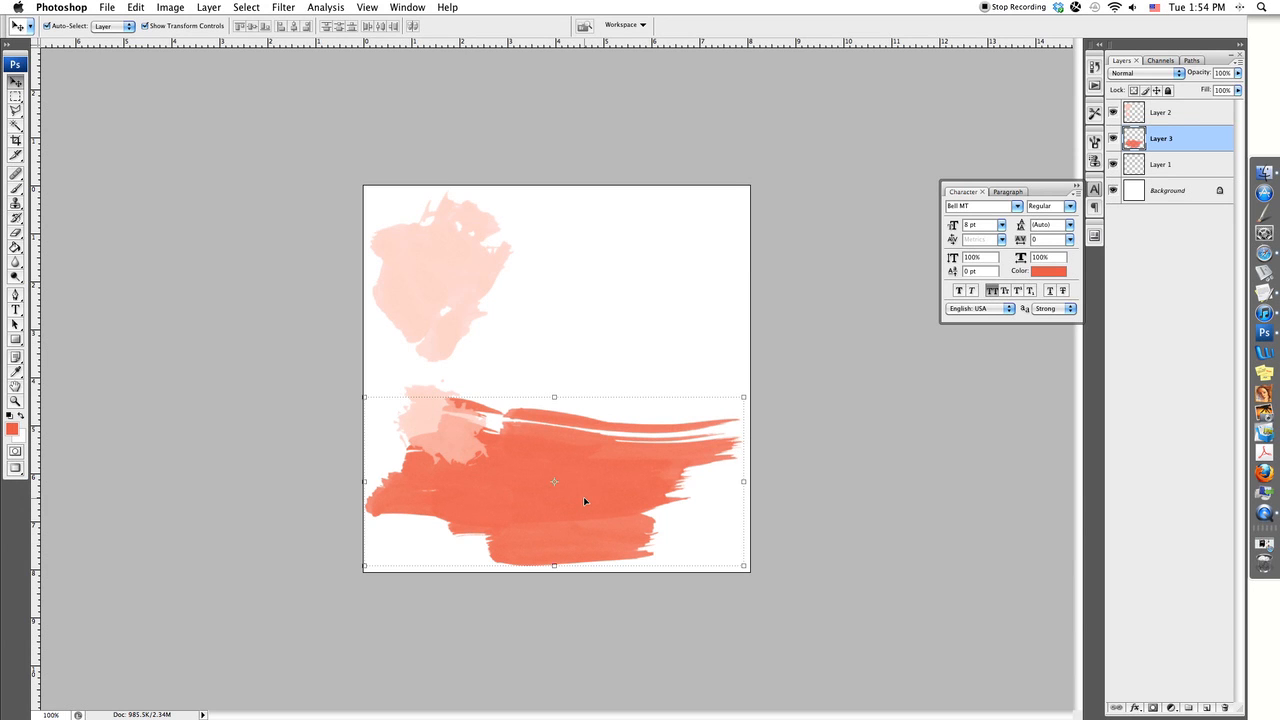
pyautogui.moveTo(592, 498)
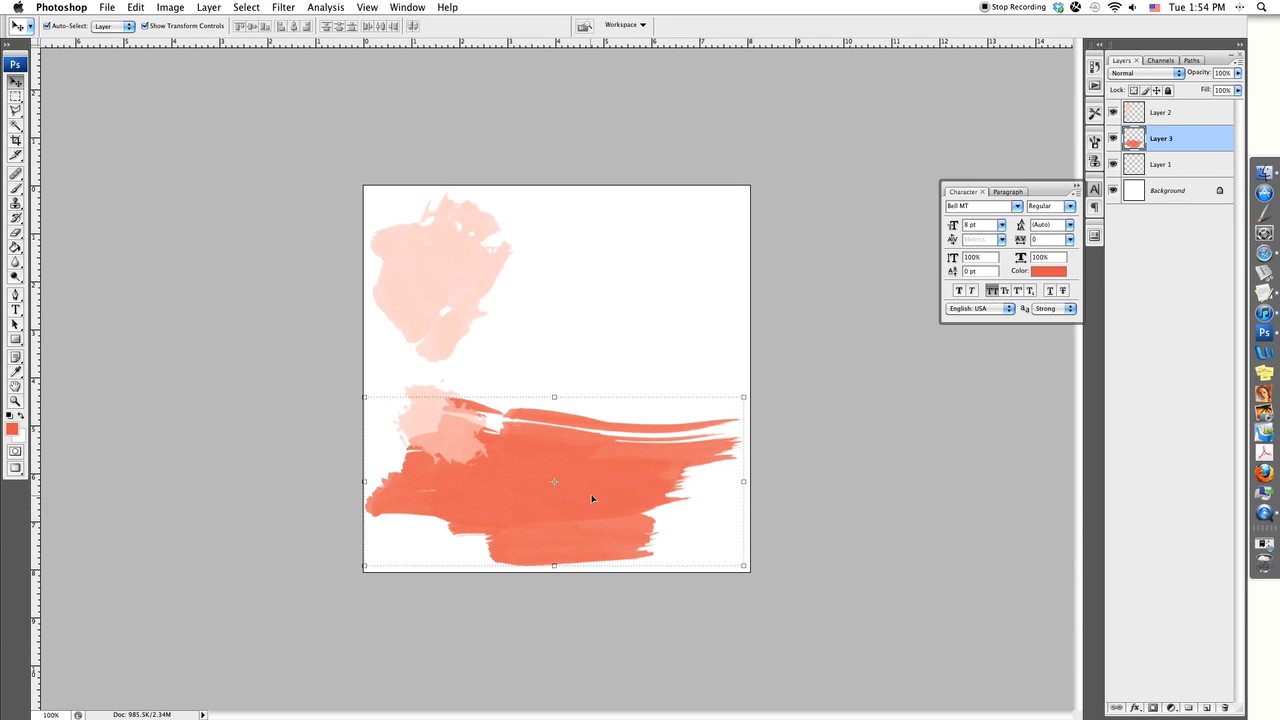